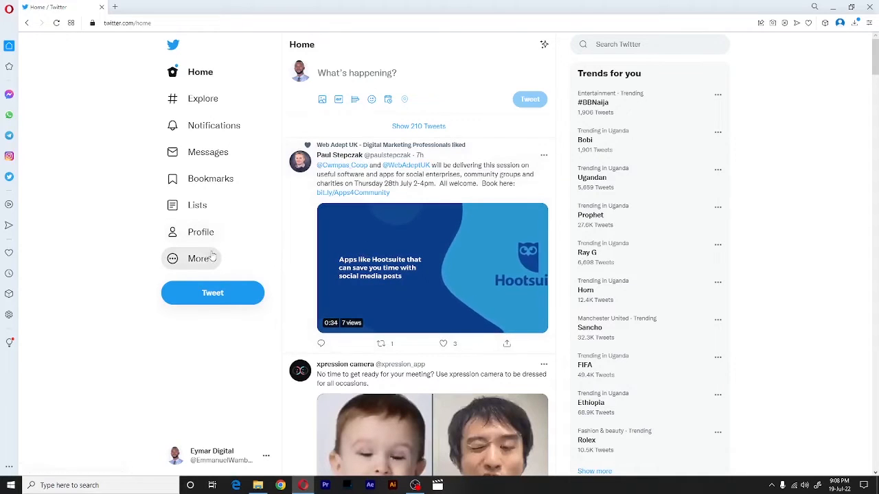
- Expand the More menu in the Twitter sidebar to reveal the extra account tools
left_click(200, 258)
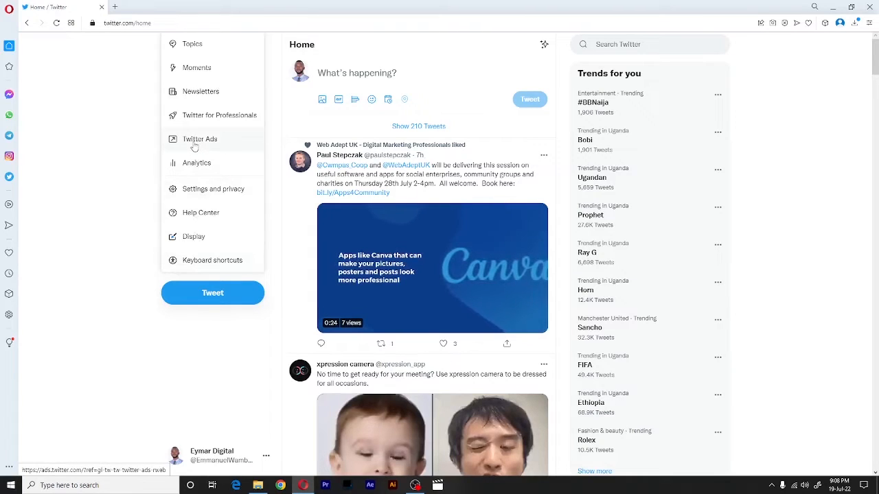
- Launch Twitter Ads from the More menu and show the Creatives dropdown
left_click(199, 138)
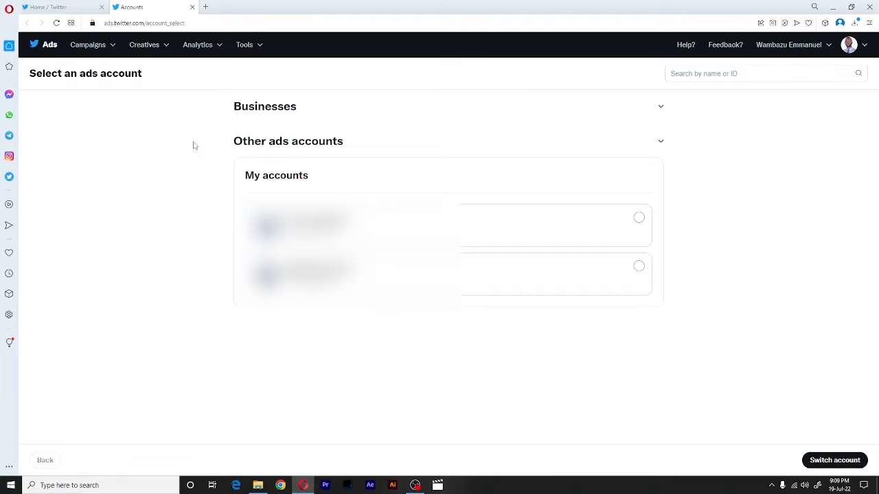
mouse_move(150, 97)
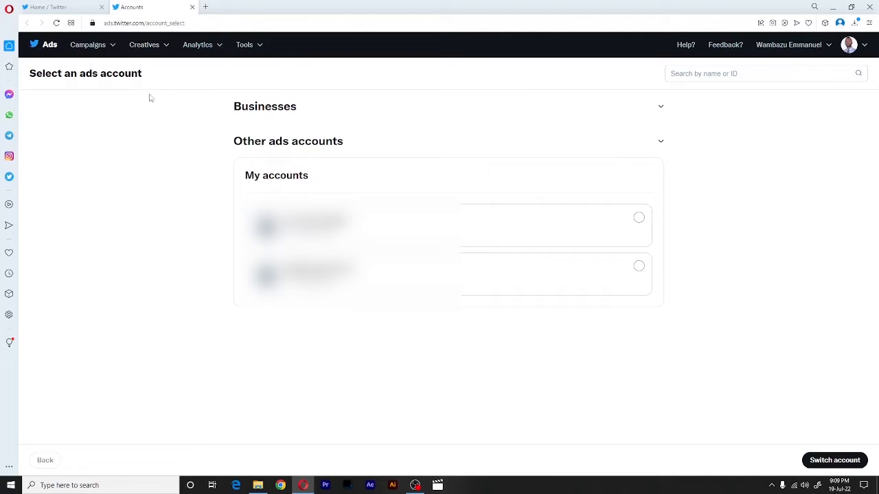
mouse_move(145, 45)
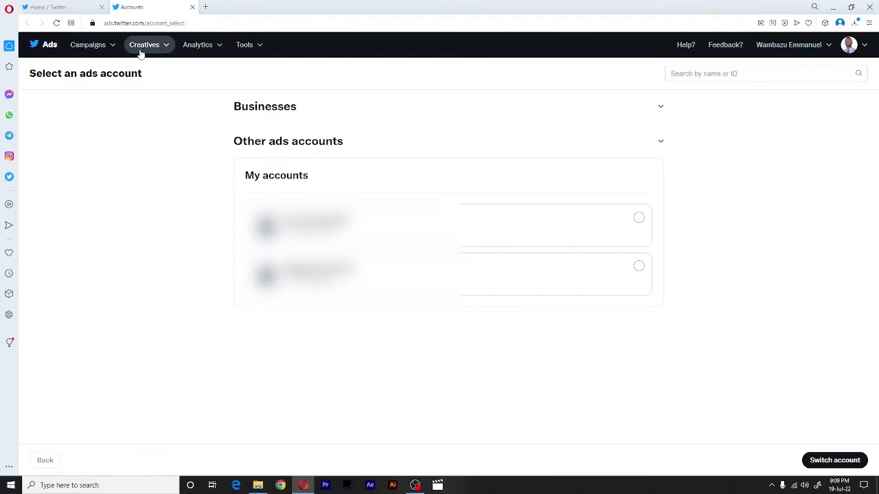
left_click(144, 45)
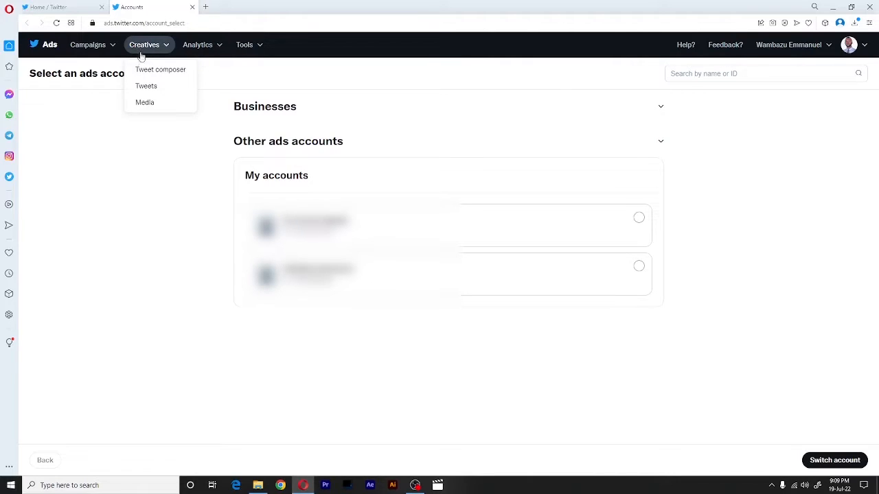
mouse_move(160, 70)
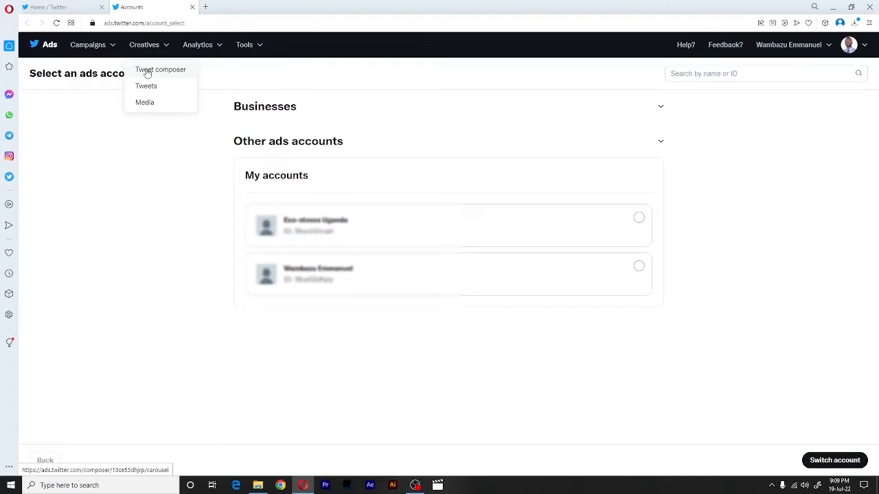
- Open the Tweet composer and name the ad 'Carousel post 1'
left_click(160, 70)
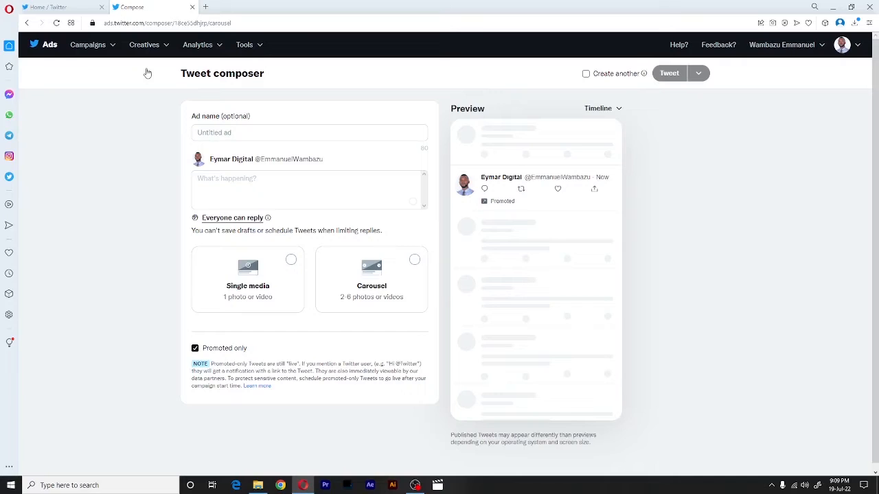
mouse_move(156, 130)
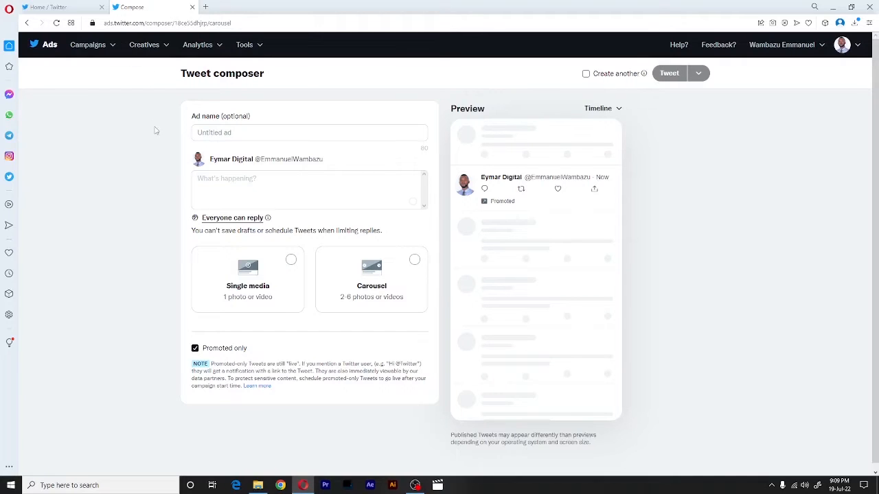
left_click(309, 133)
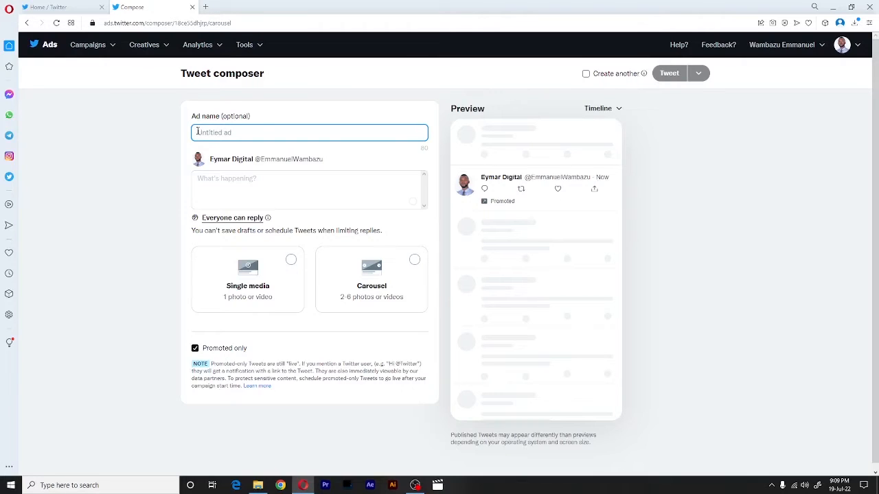
type("Carousel")
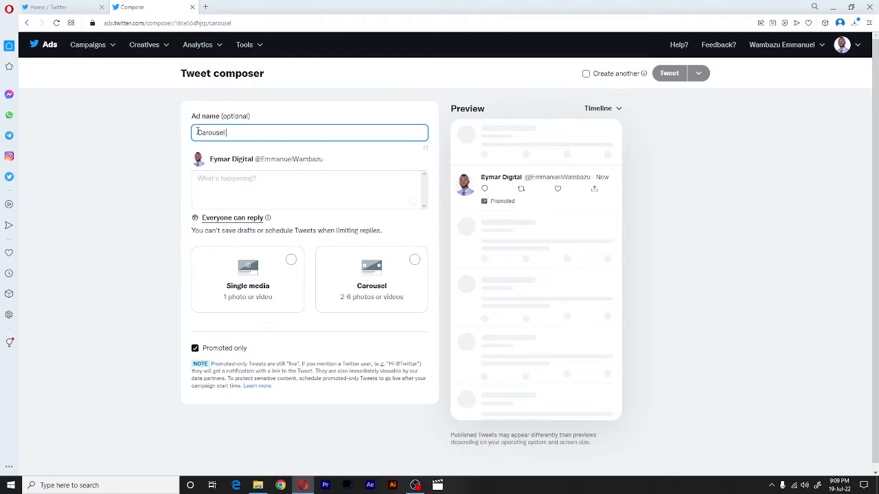
type("post")
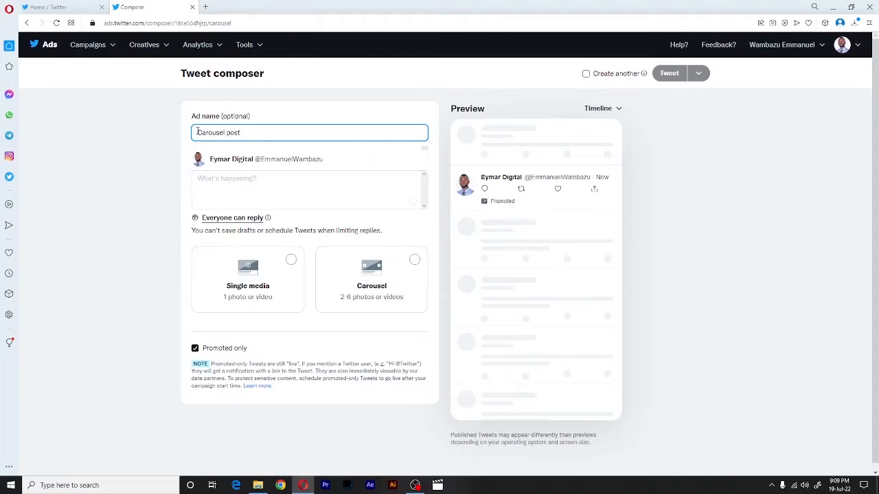
type("1")
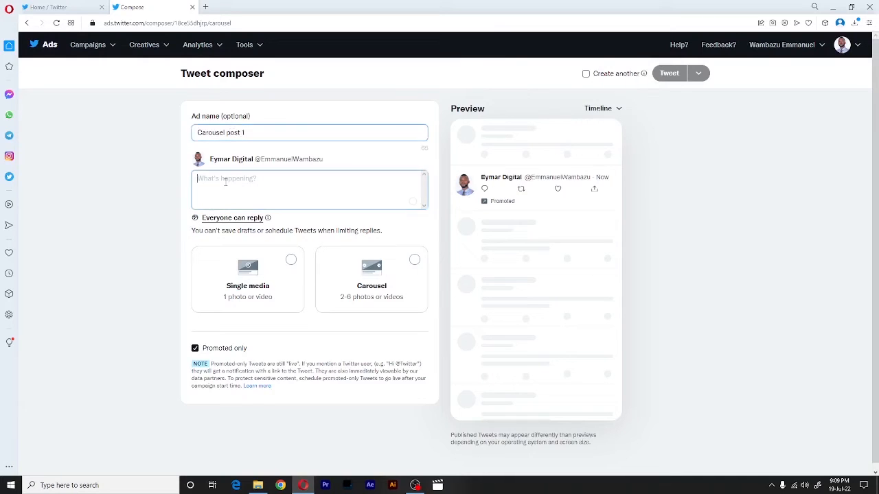
- Enter the tweet text 'This is just a sample tweet !!!! Get started now.'
left_click(309, 191)
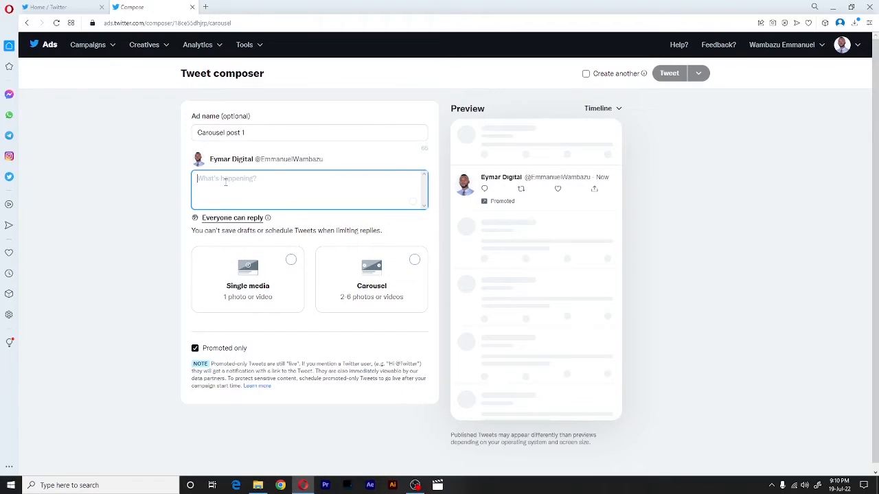
type("Thi")
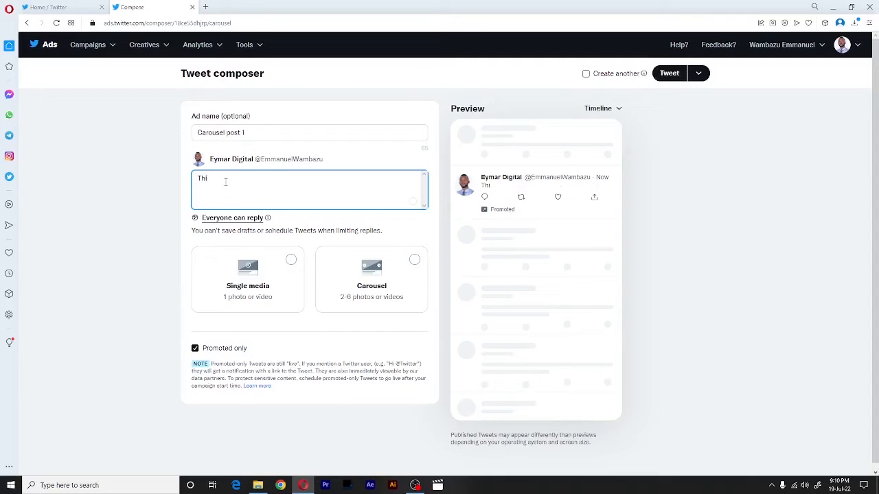
type("This is just")
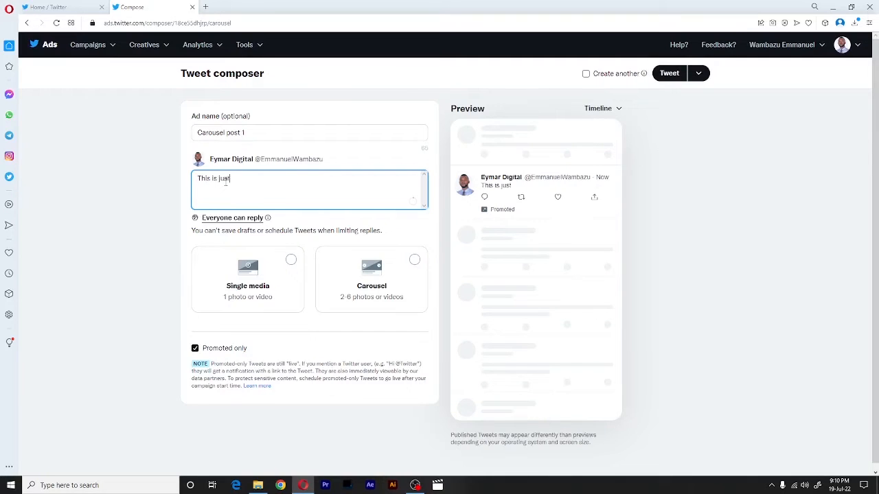
type("a samo")
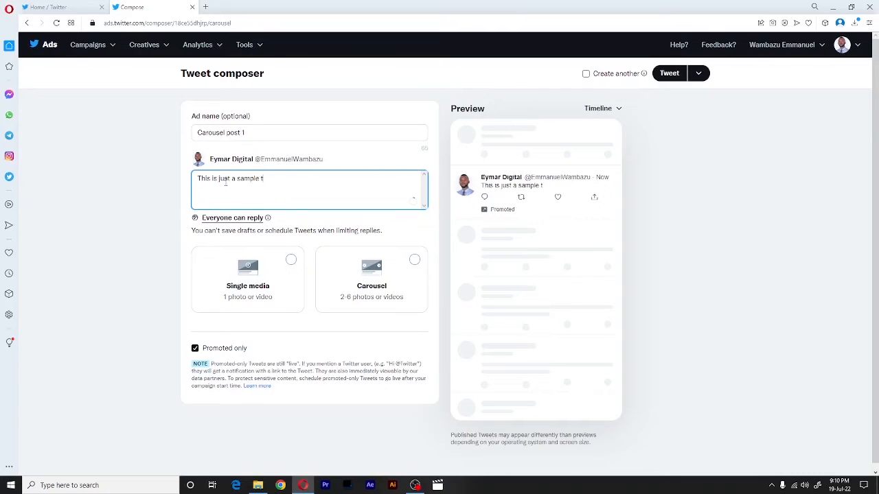
type("weet")
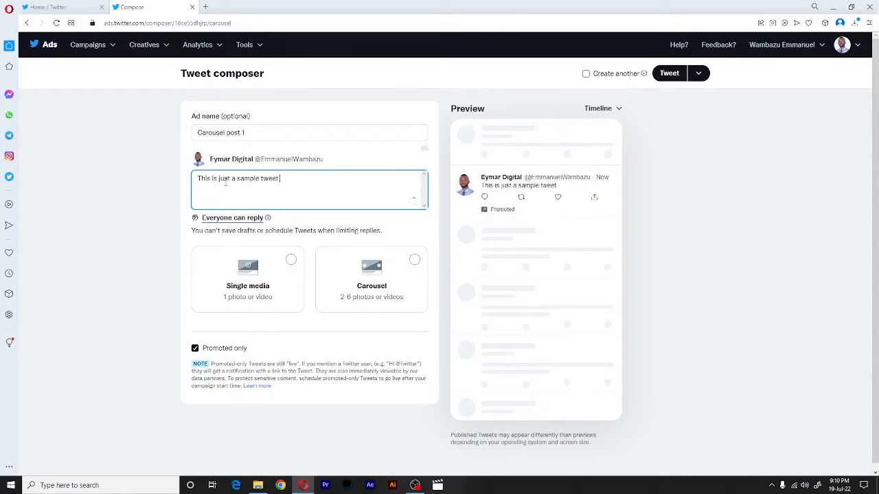
type("!!!!")
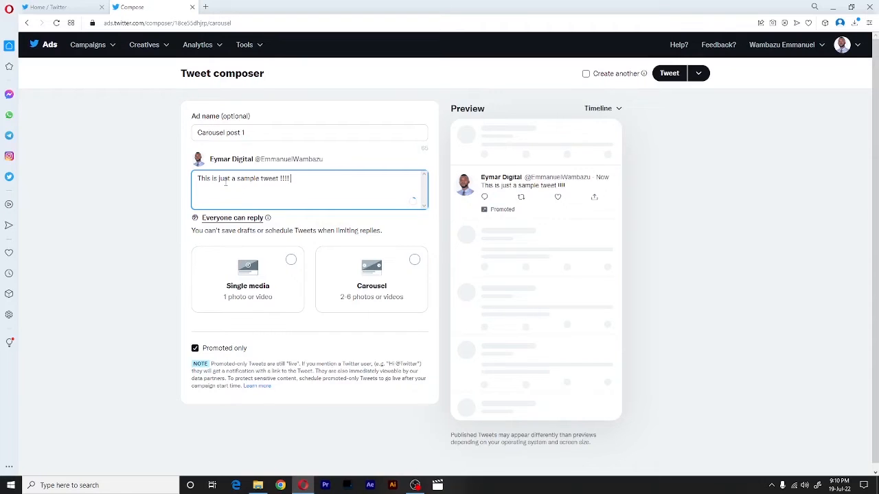
type("Get s")
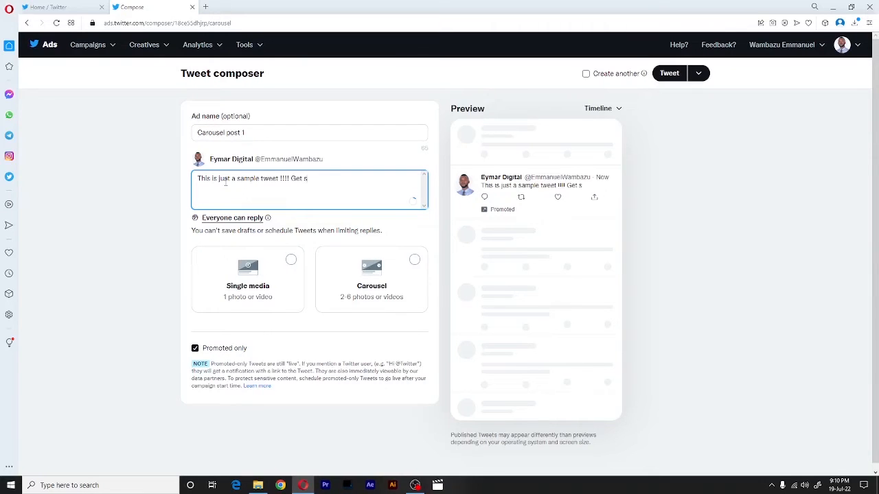
type("tarted n")
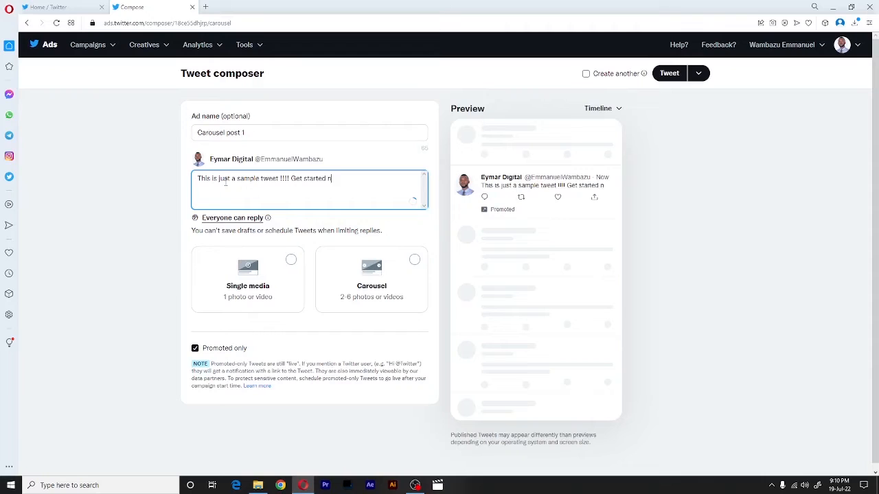
type("ow.")
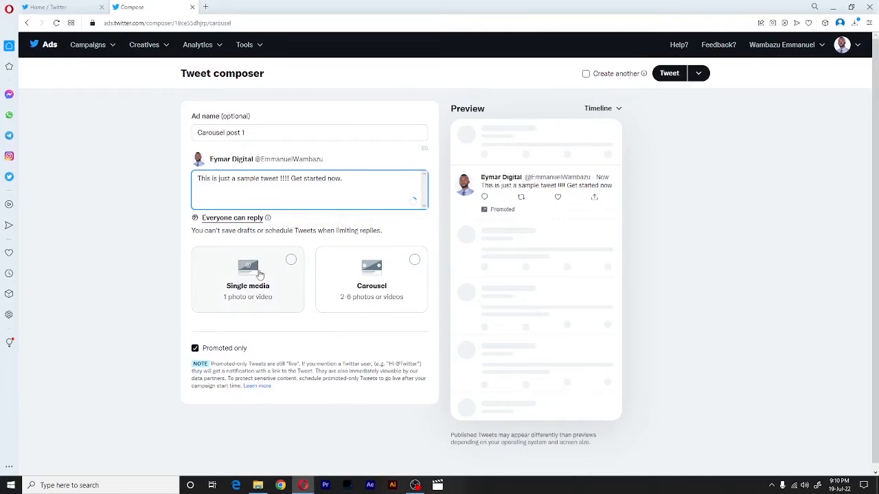
mouse_move(312, 267)
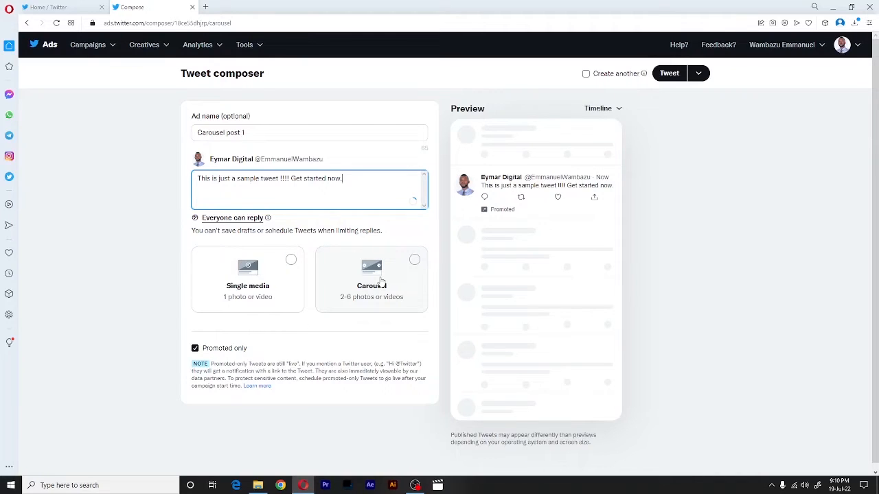
left_click(372, 274)
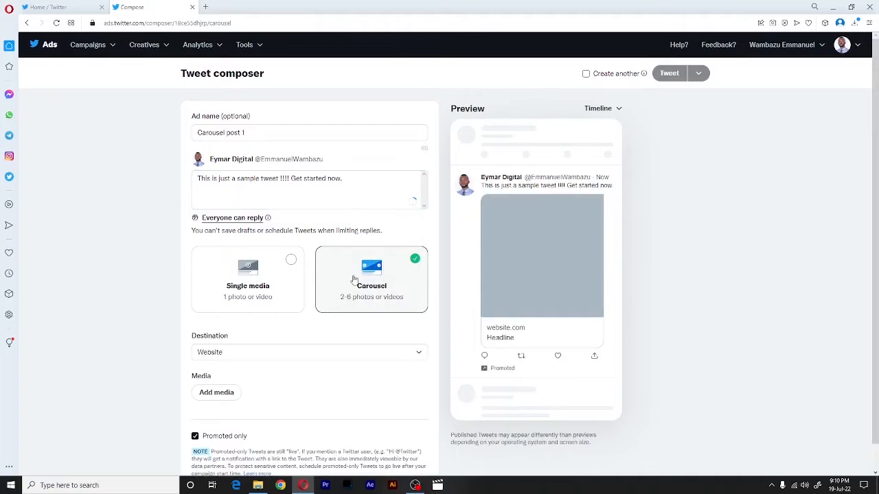
scroll("down", 3)
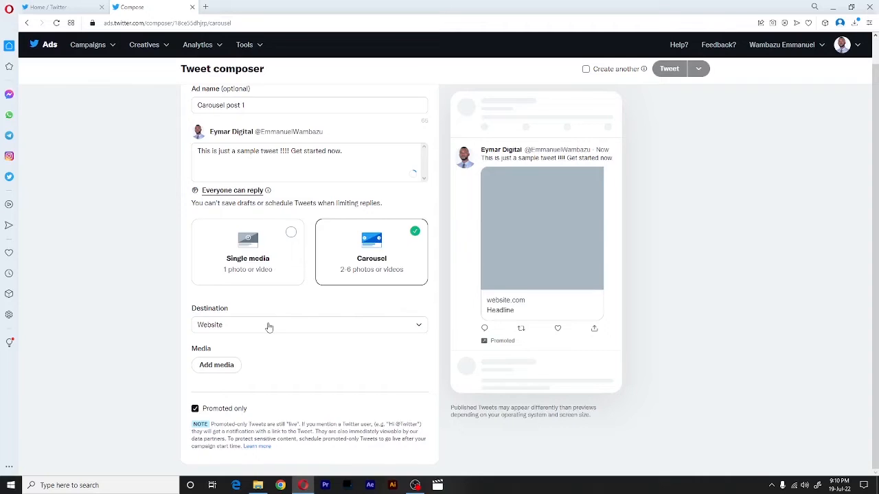
mouse_move(230, 323)
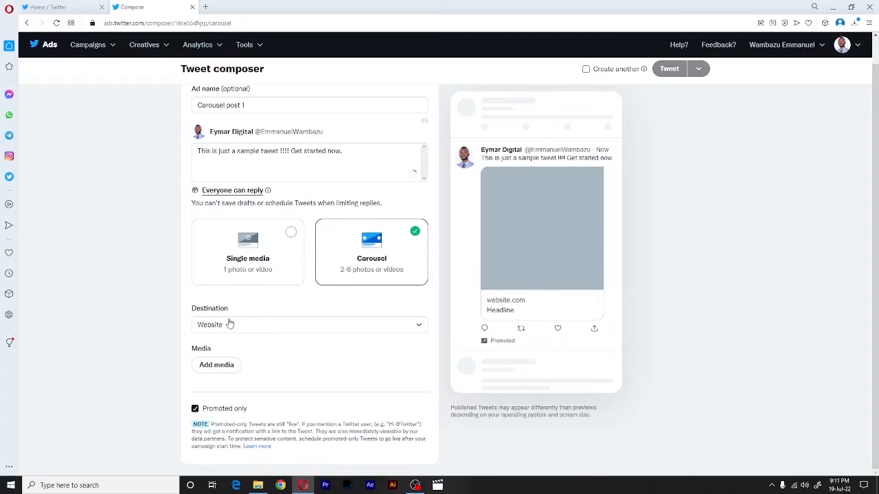
mouse_move(535, 272)
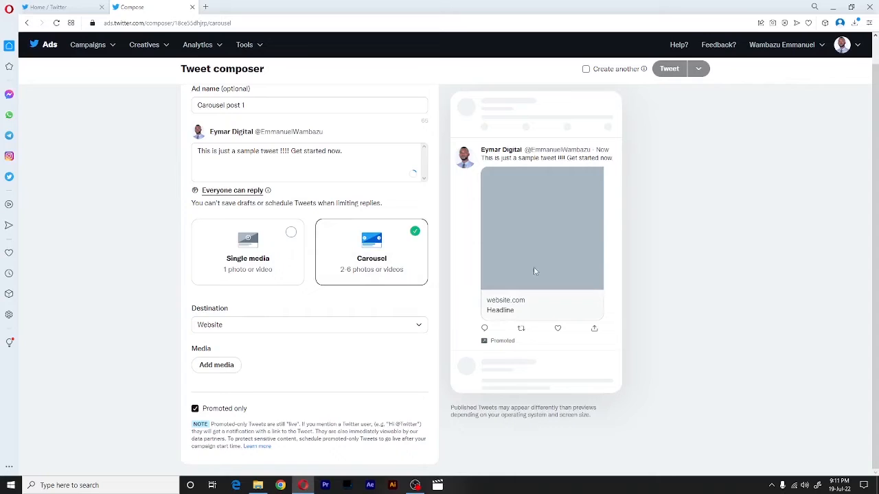
mouse_move(521, 280)
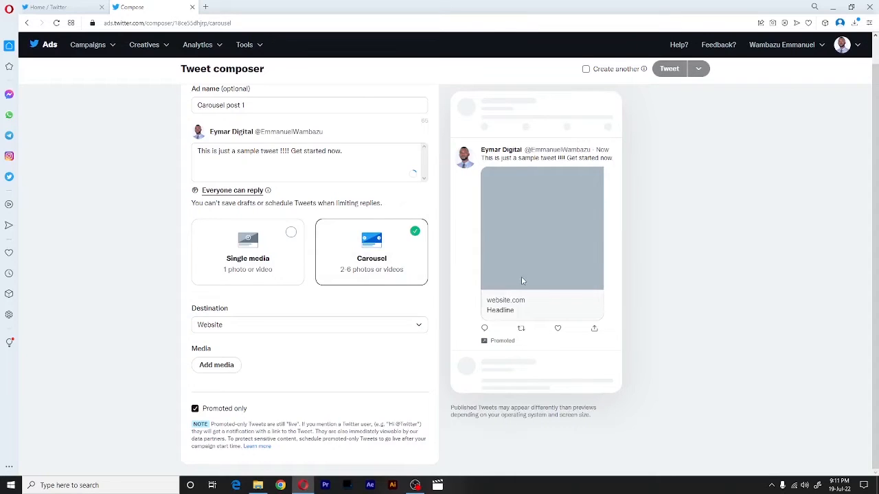
mouse_move(506, 314)
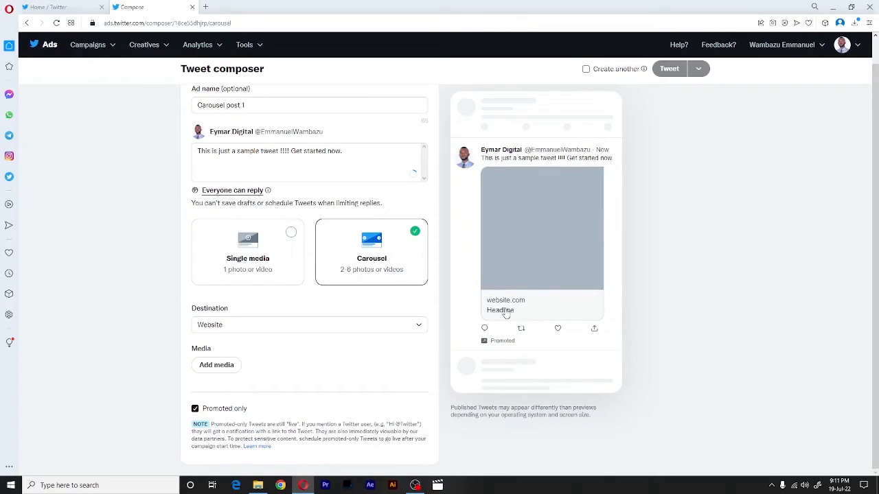
mouse_move(373, 329)
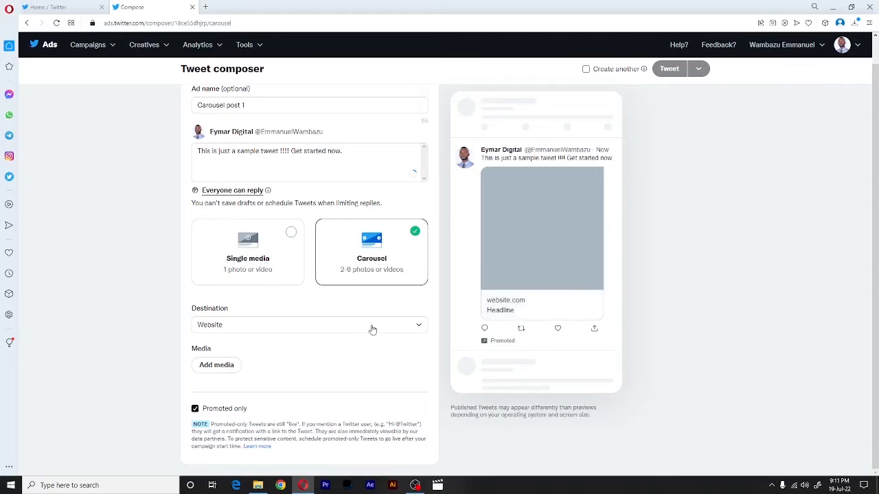
- Keep Website as the destination and bring up the Add media panel
left_click(309, 325)
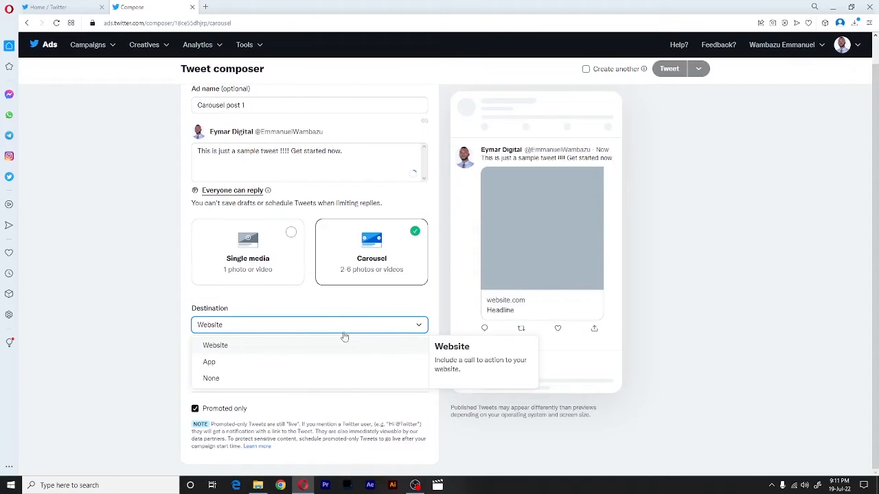
mouse_move(464, 261)
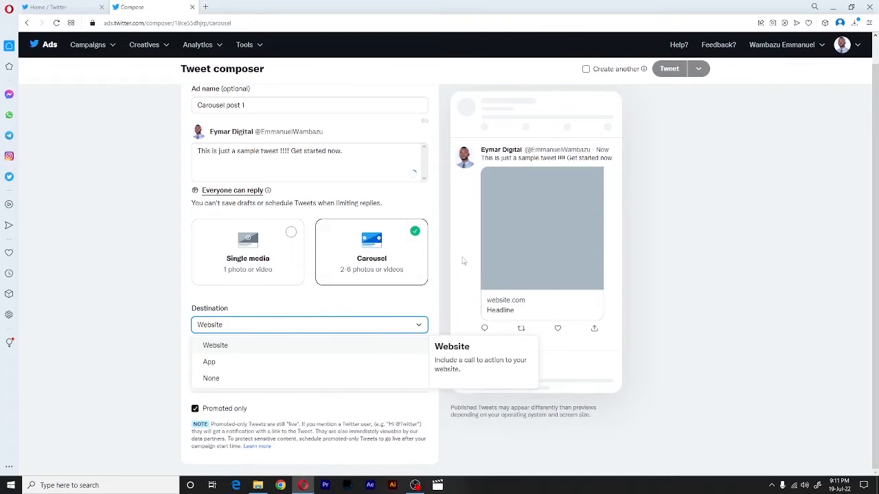
mouse_move(517, 267)
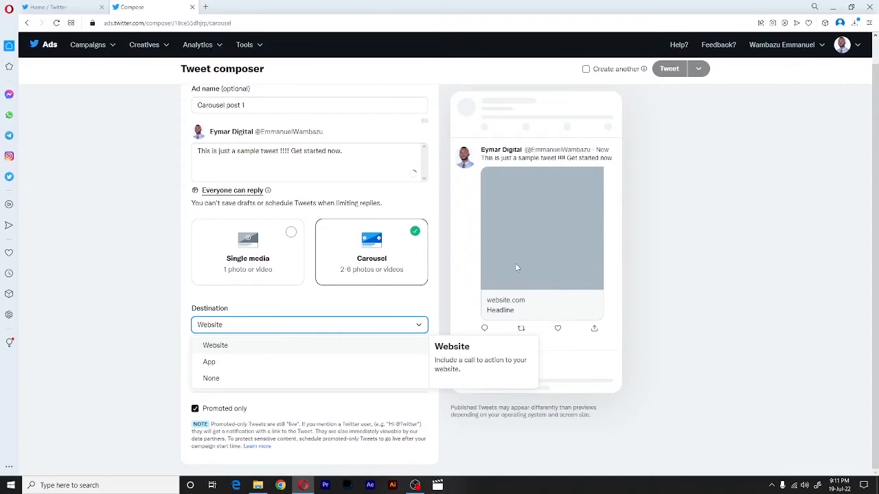
mouse_move(210, 362)
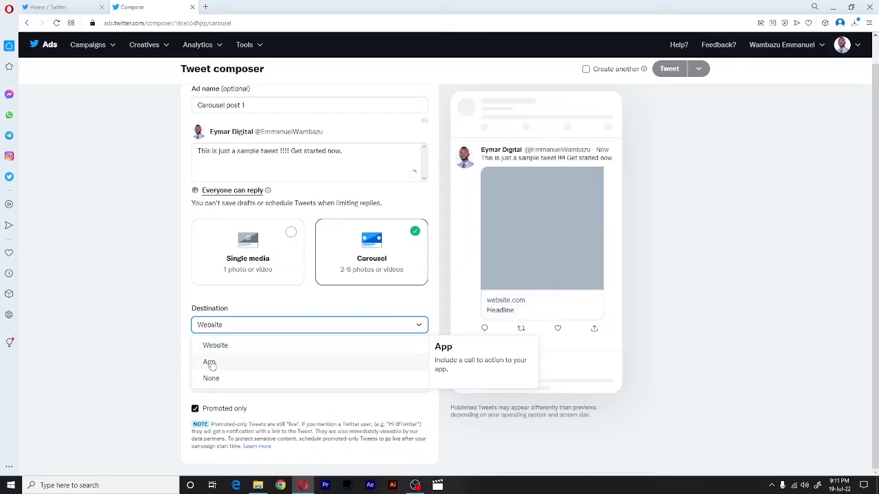
mouse_move(211, 379)
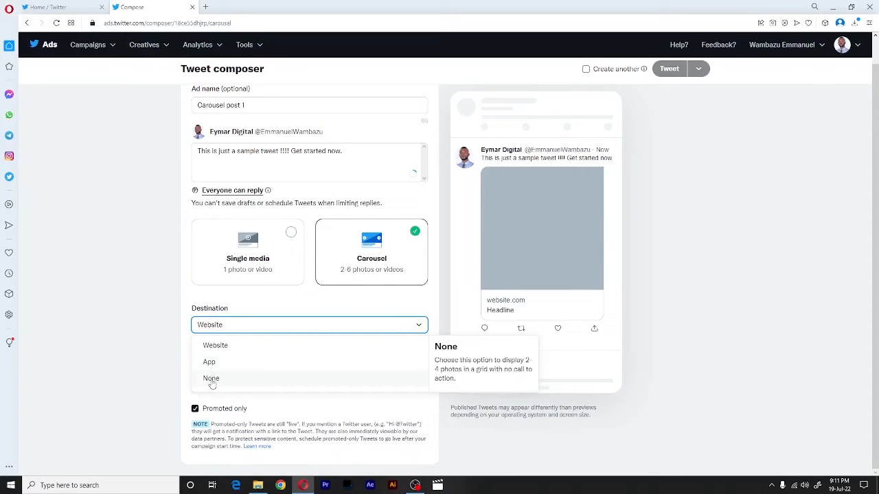
mouse_move(209, 362)
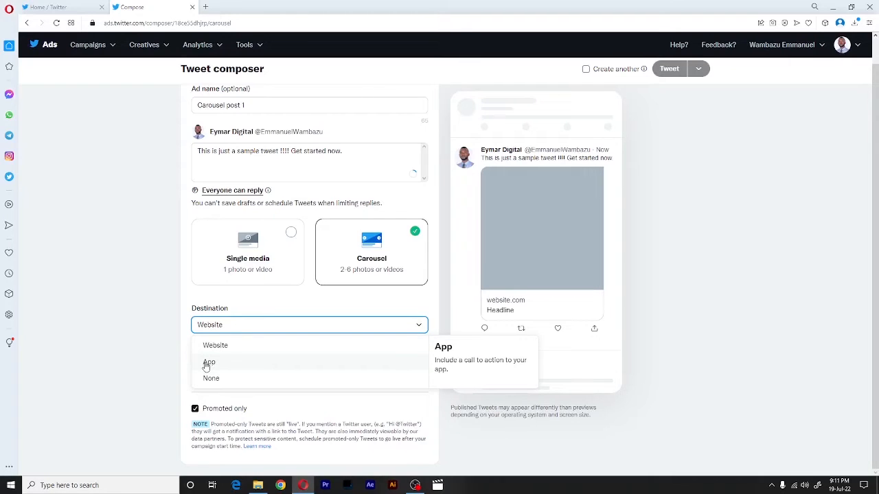
mouse_move(215, 345)
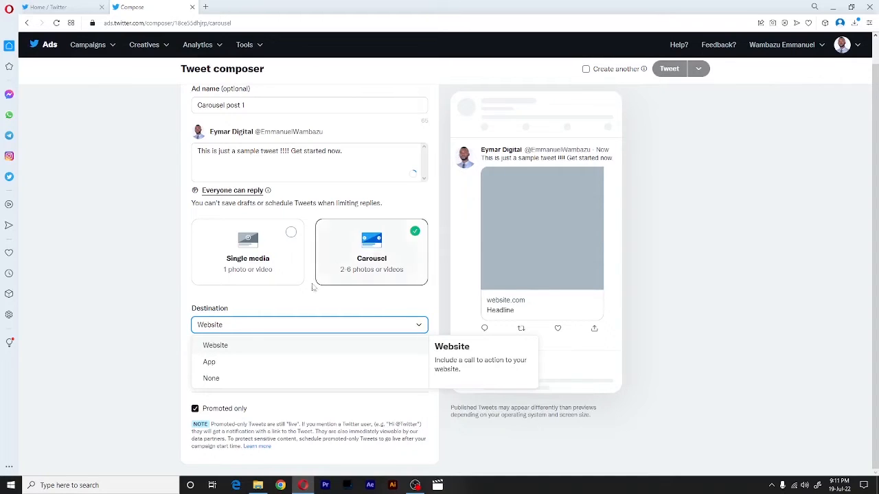
mouse_move(229, 328)
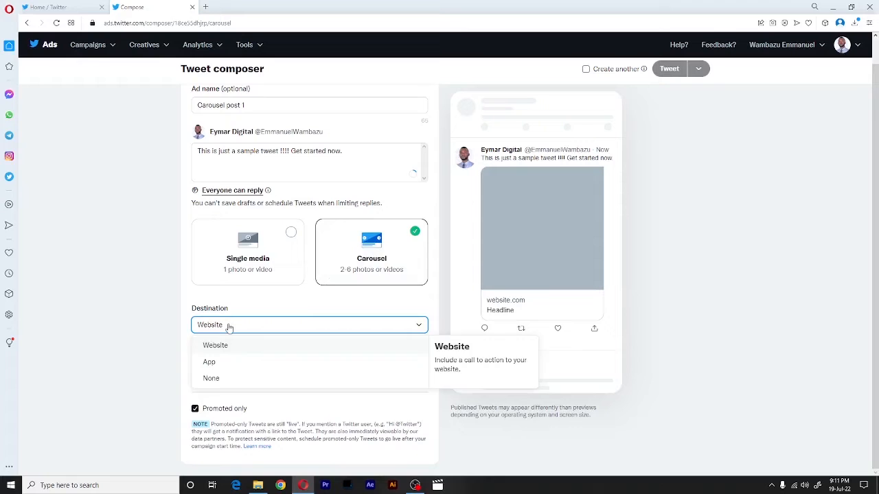
left_click(215, 345)
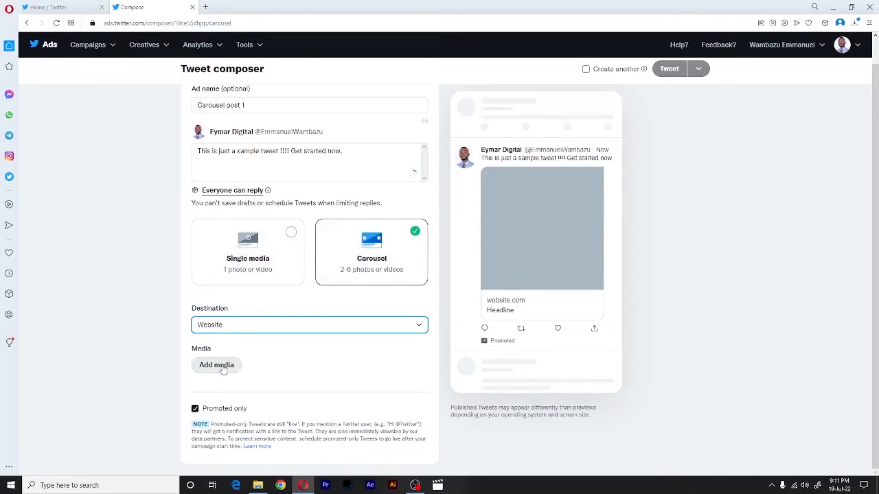
left_click(216, 365)
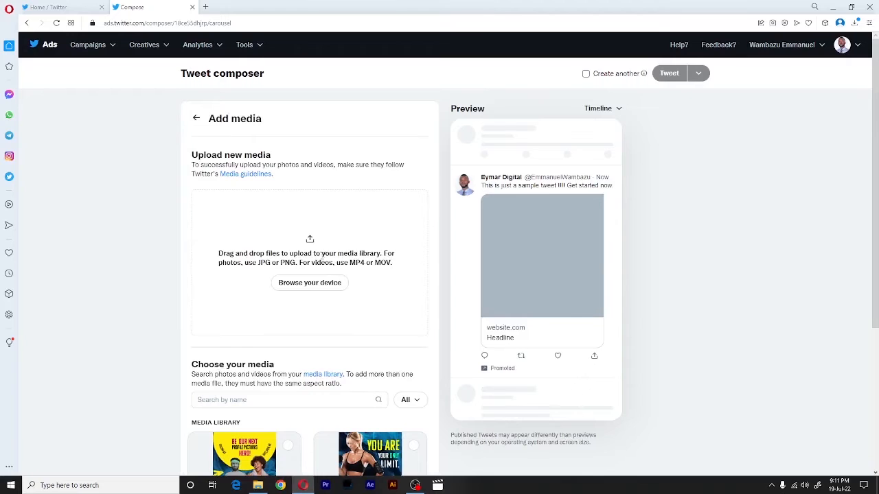
- Cancel a device upload and select 1.jpg from the media library instead
scroll("down", 3)
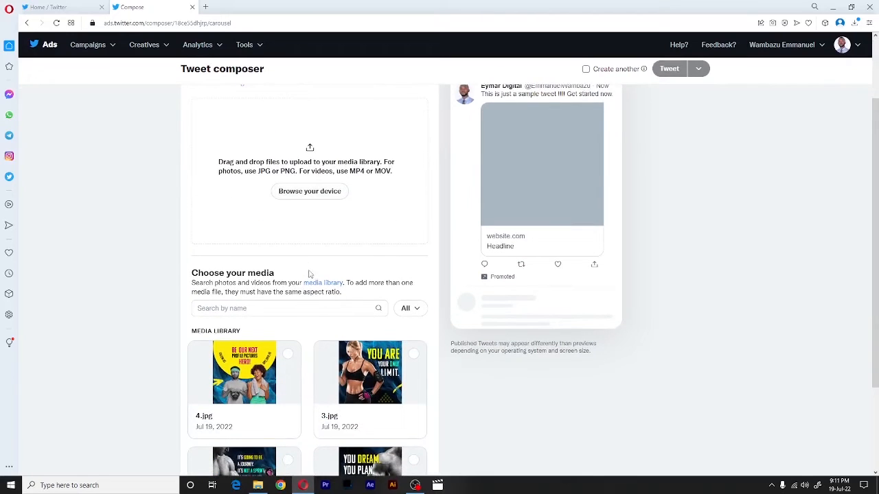
scroll("down", 3)
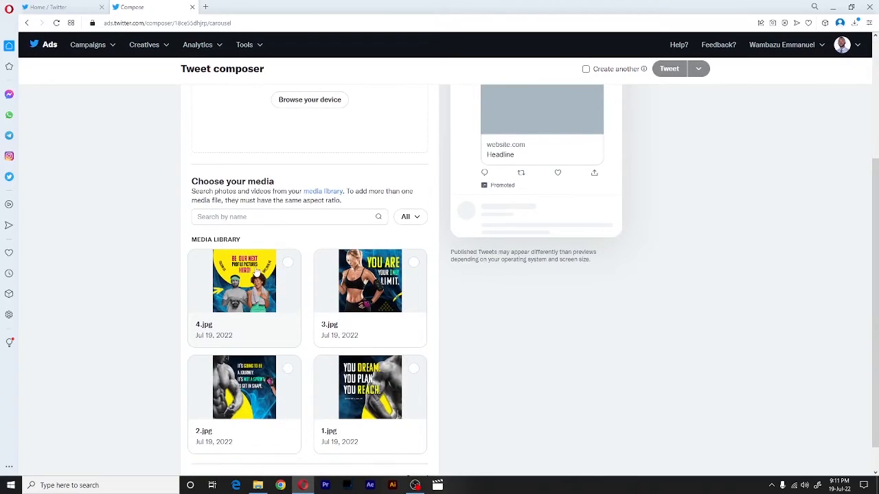
mouse_move(322, 267)
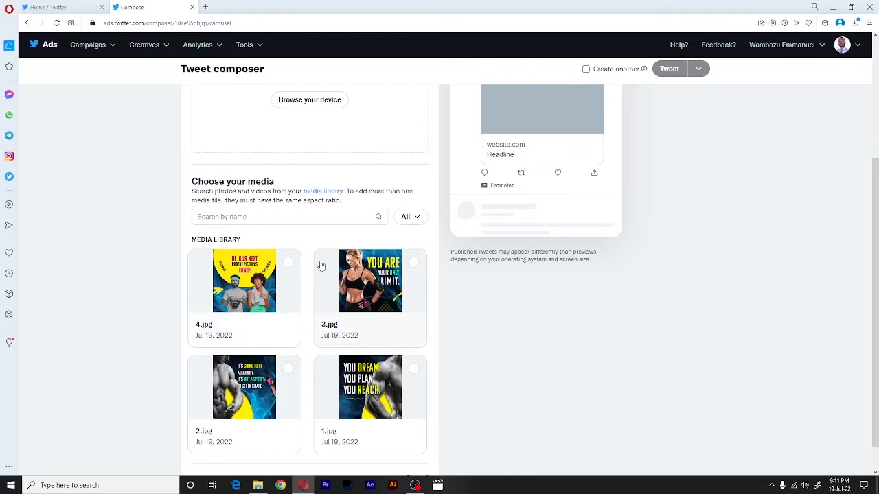
scroll("up", 3)
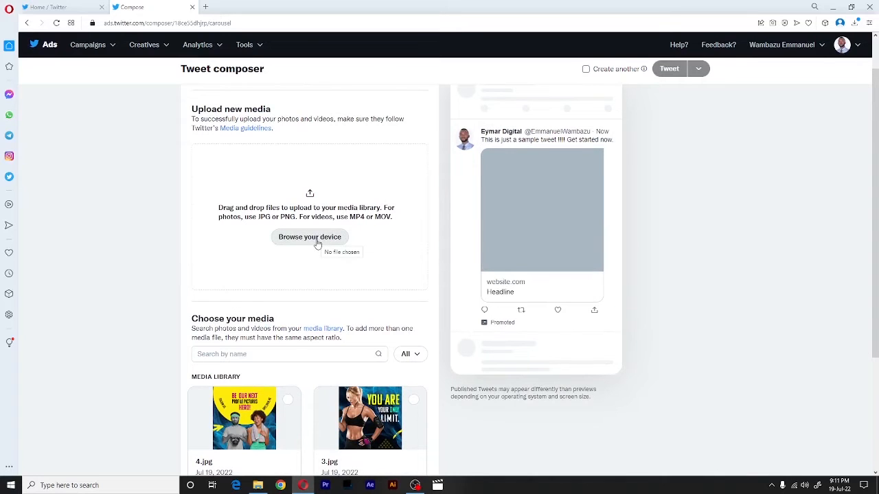
left_click(309, 237)
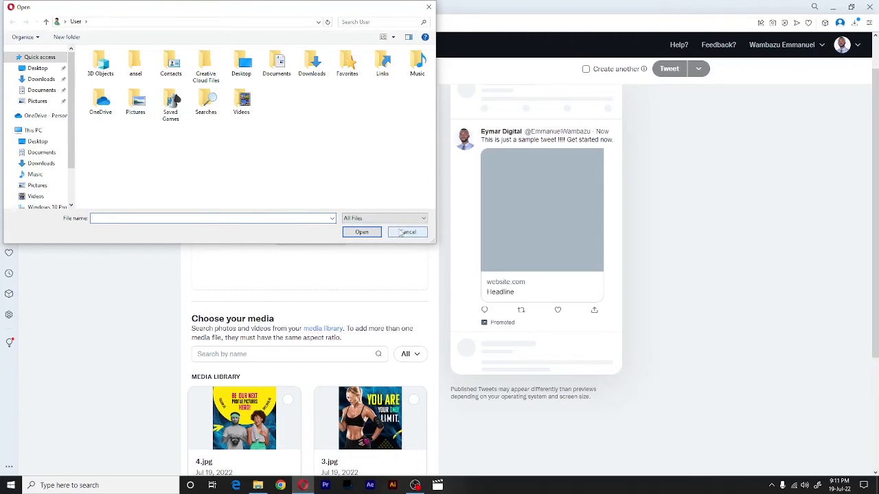
left_click(407, 231)
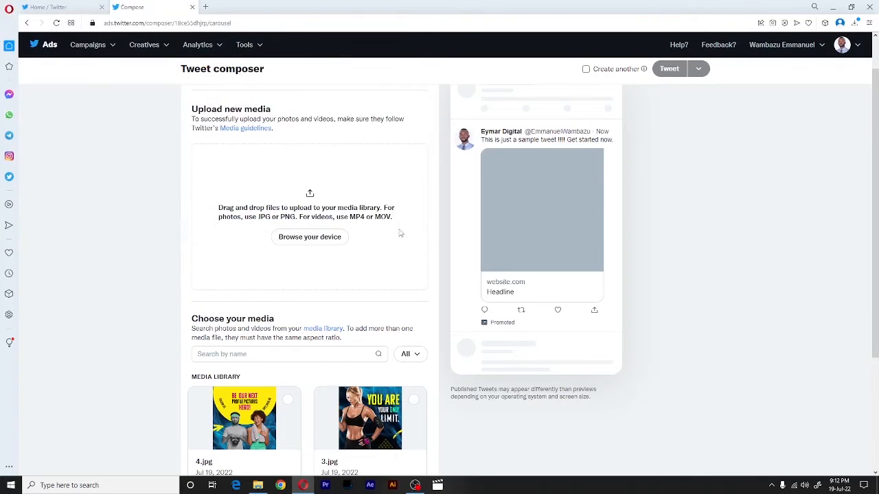
scroll("down", 3)
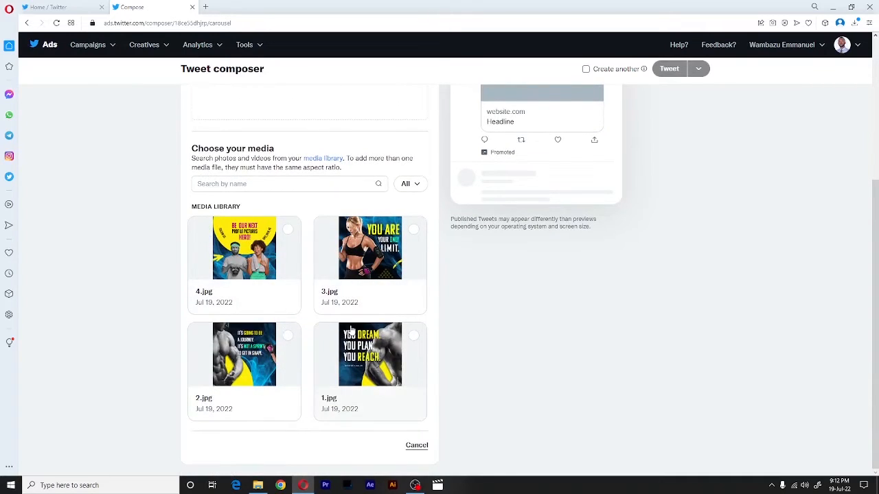
left_click(370, 354)
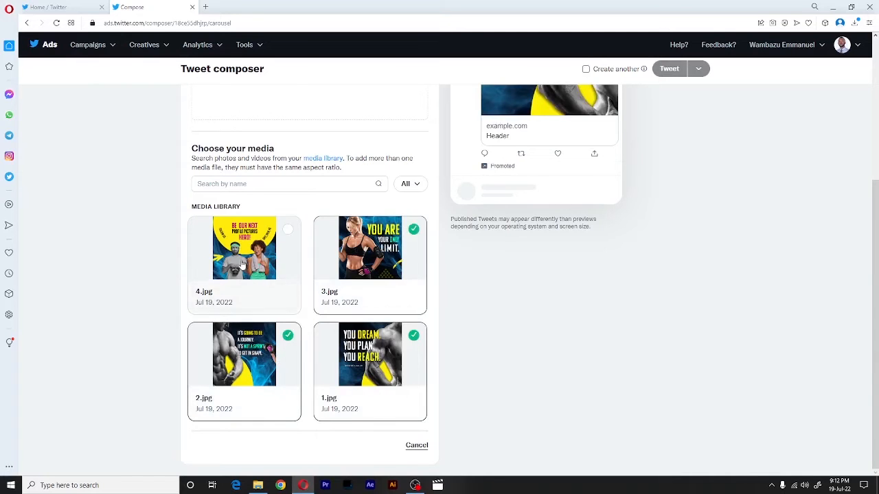
- Scroll through the composer to review the carousel's media details
scroll("up", 3)
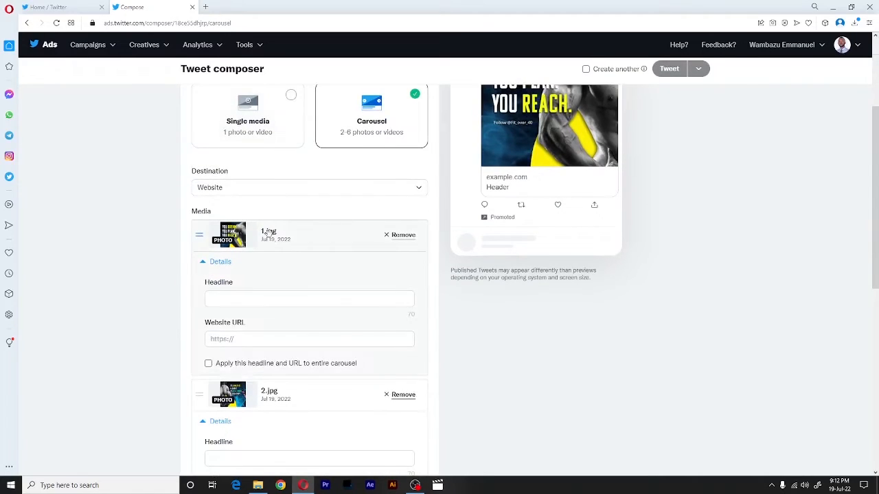
scroll("down", 3)
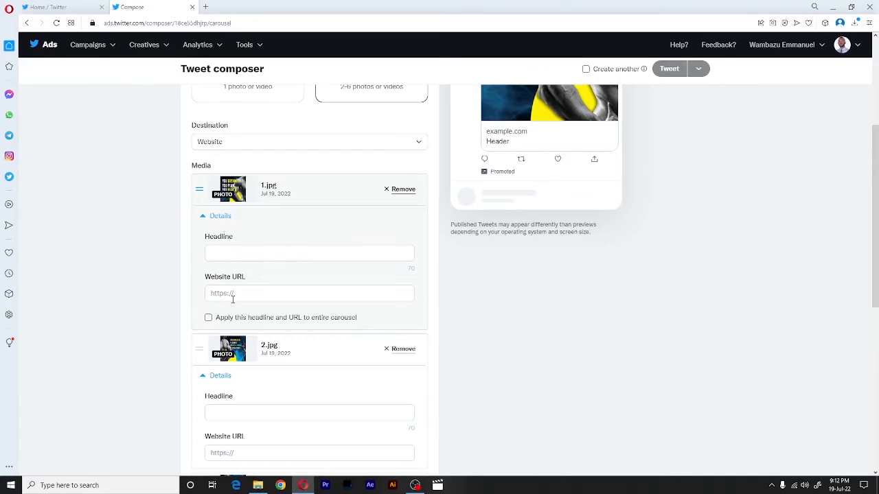
scroll("down", 3)
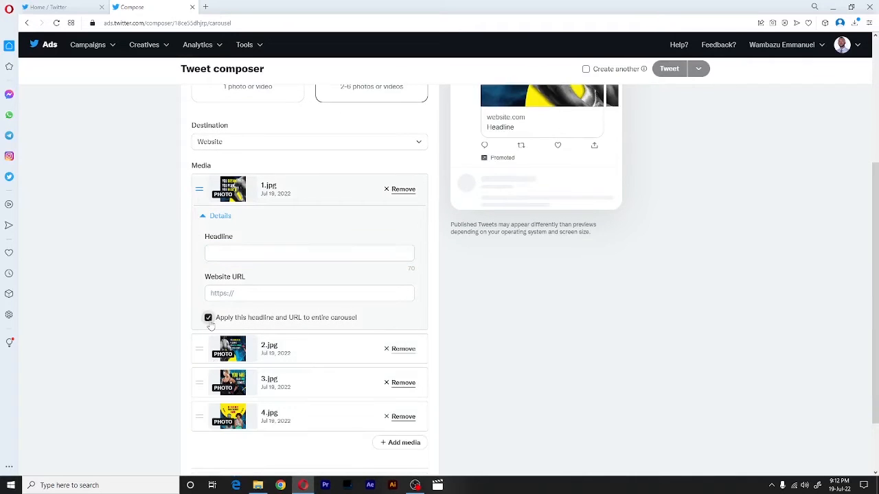
- Enter the headline 'GET STARTED TODAY' for the first carousel card
left_click(309, 253)
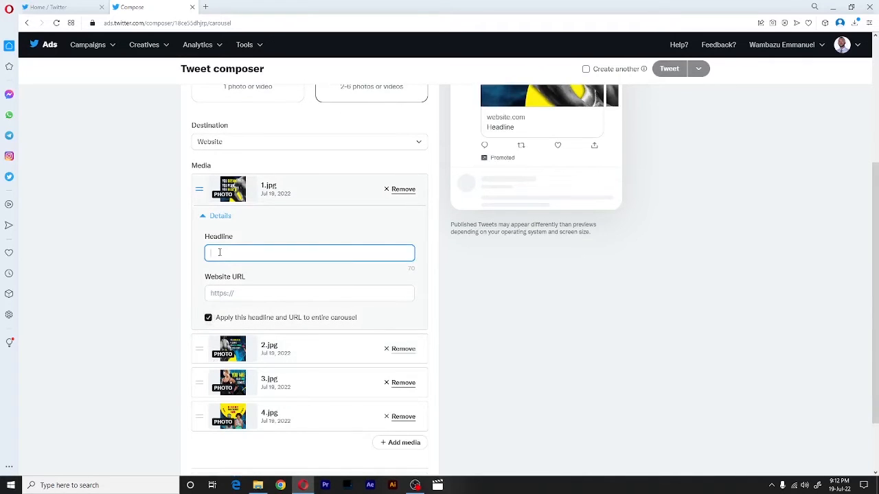
type("G")
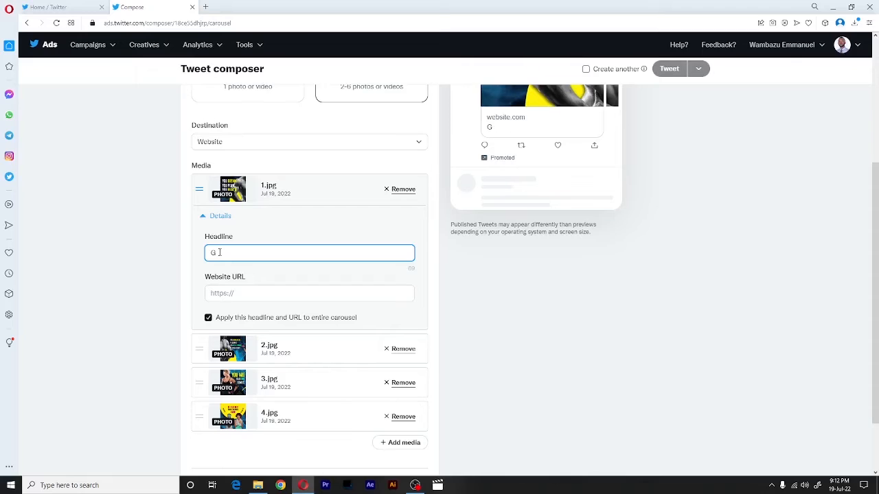
type("et")
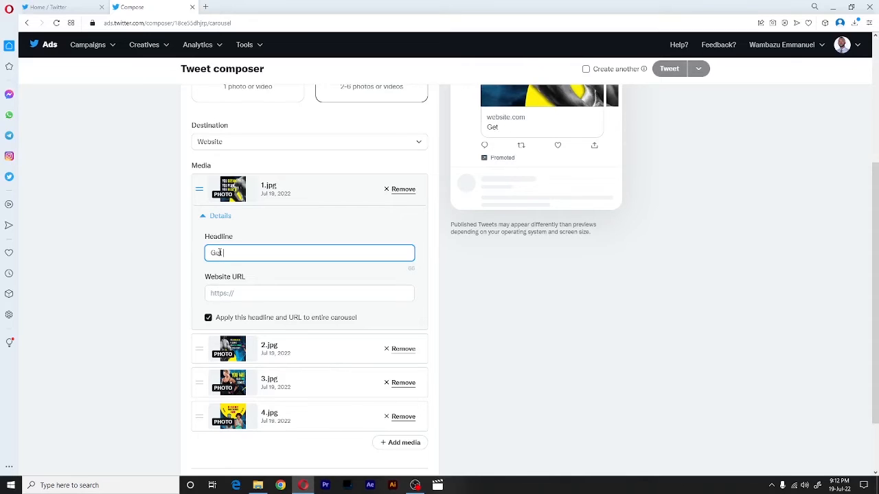
type("STA")
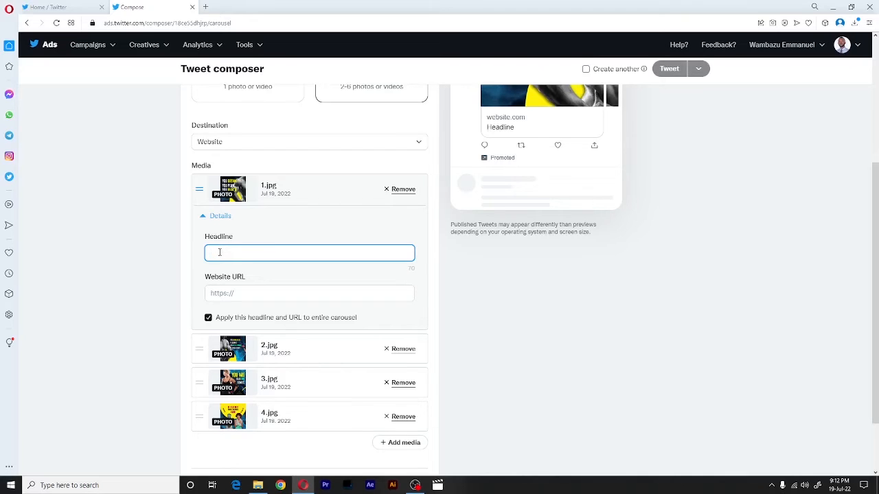
type("GET STEA")
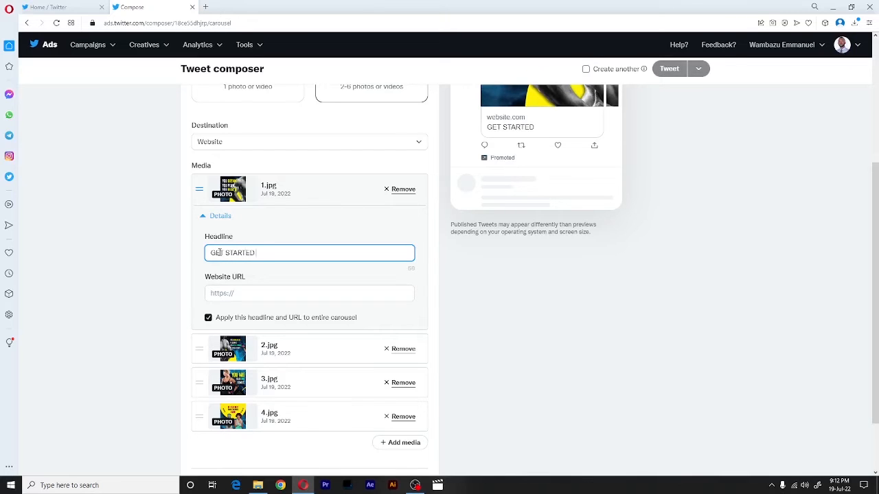
type("TODAY")
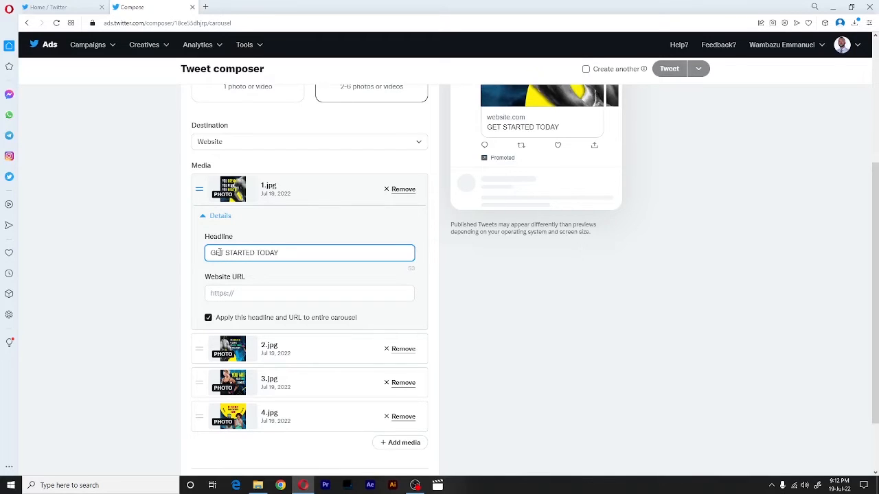
left_click(309, 293)
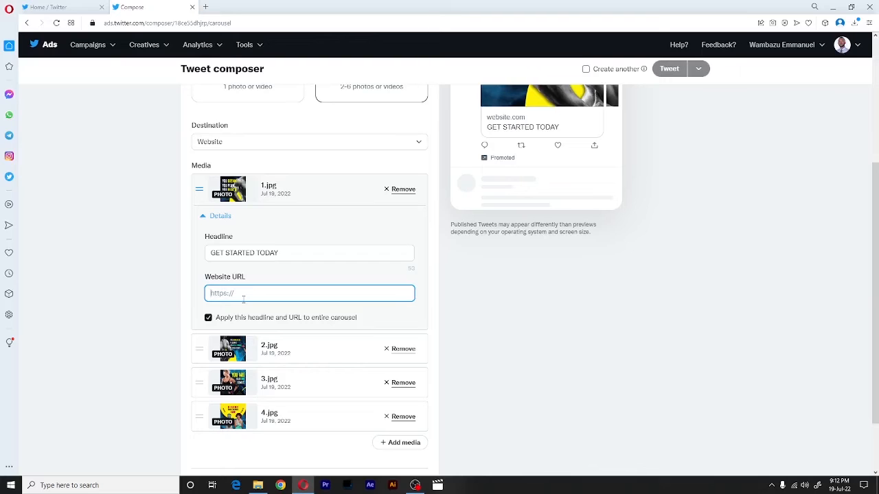
type("https:")
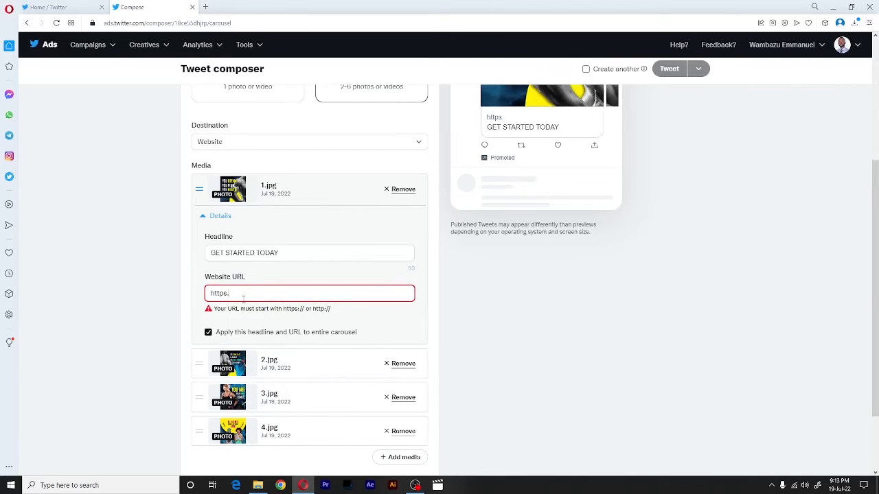
key("Backspace")
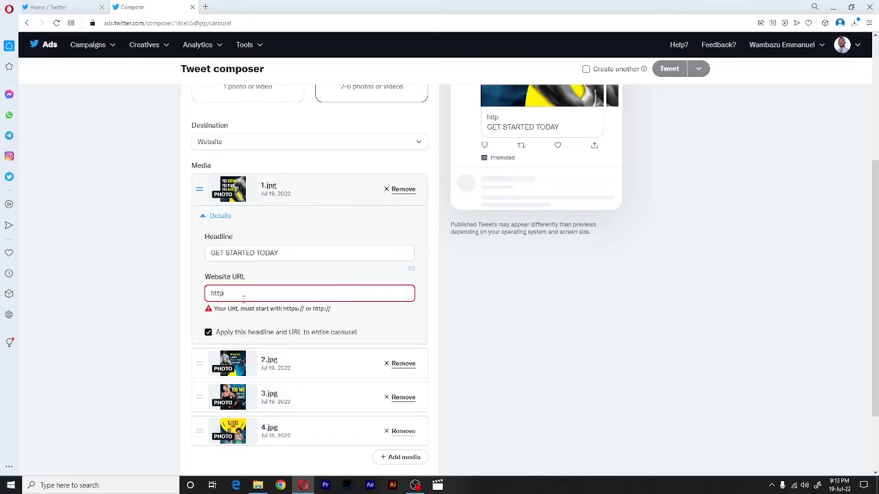
type("s://")
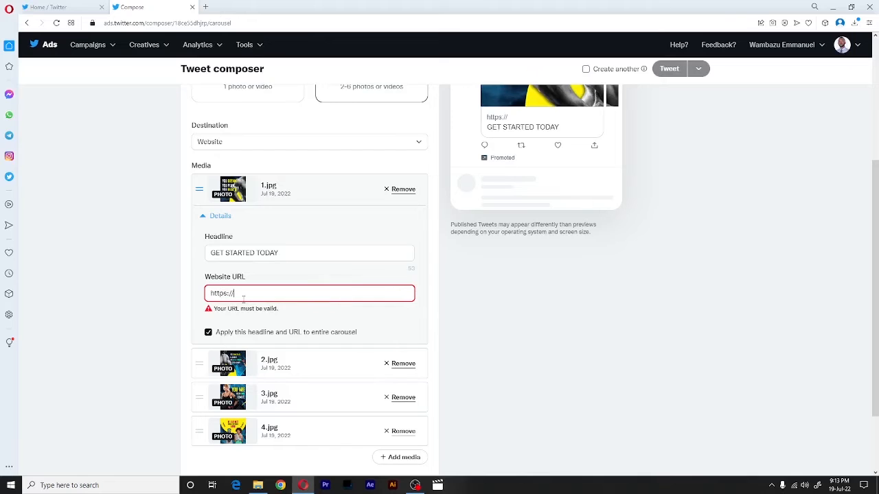
type("www.ec")
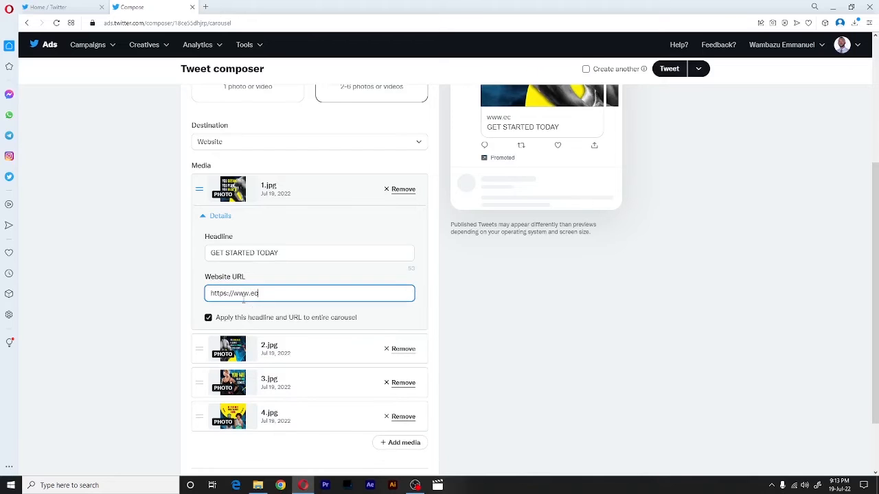
type("stoves")
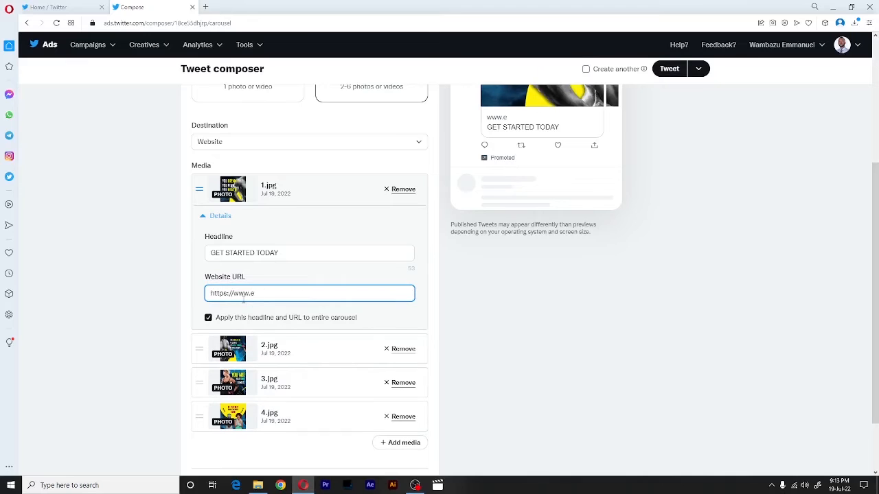
type("ymardigital.com")
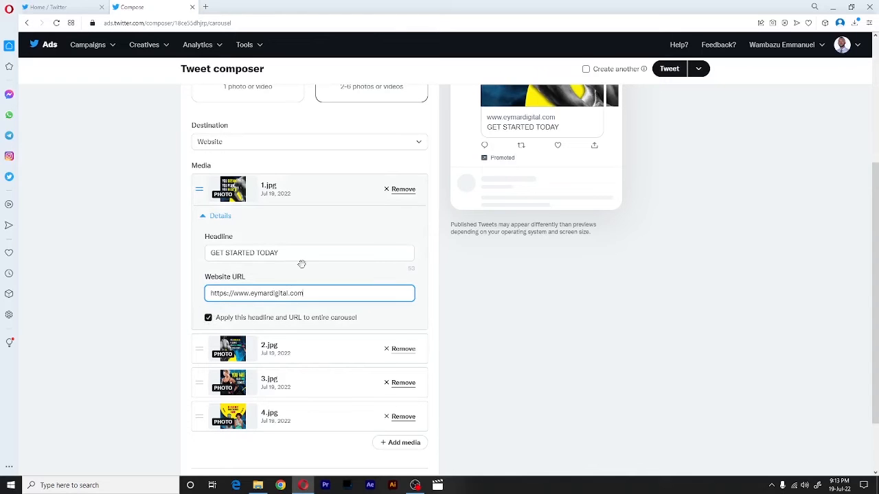
scroll("up", 3)
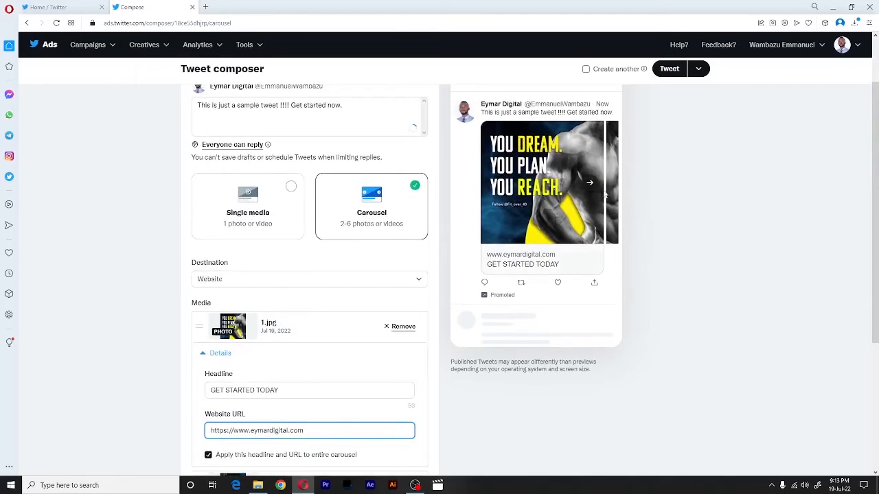
left_click(589, 183)
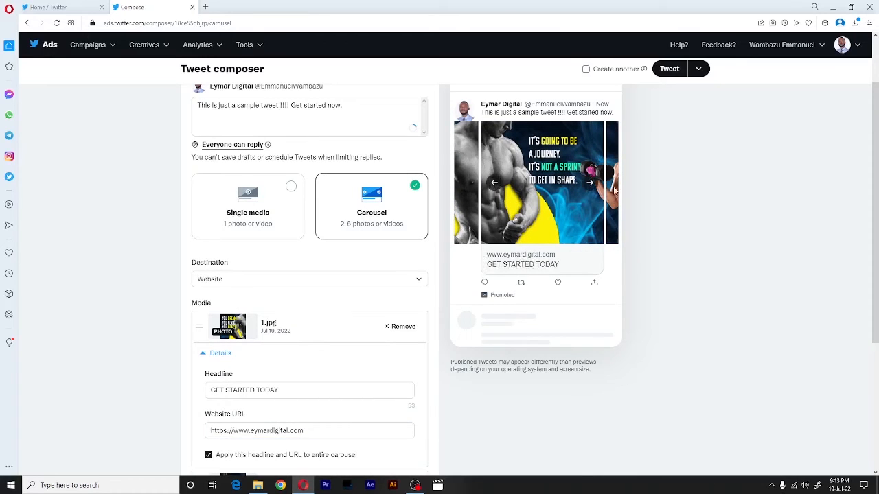
left_click(590, 183)
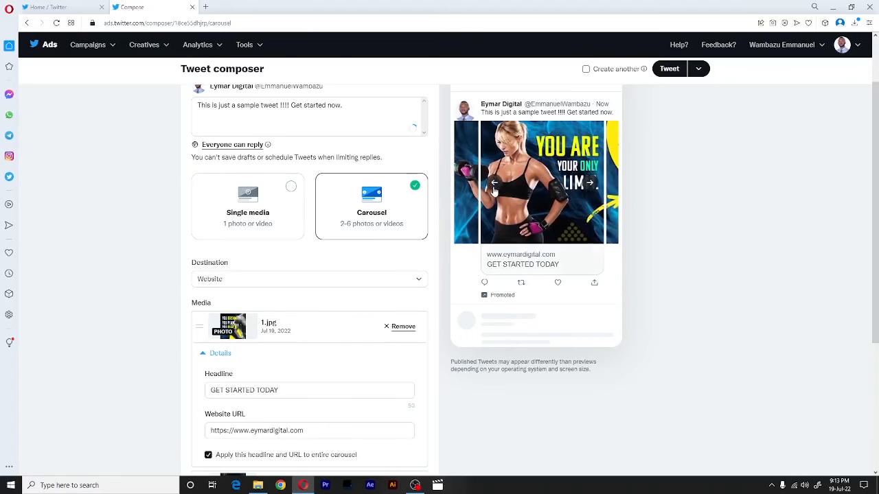
scroll("down", 3)
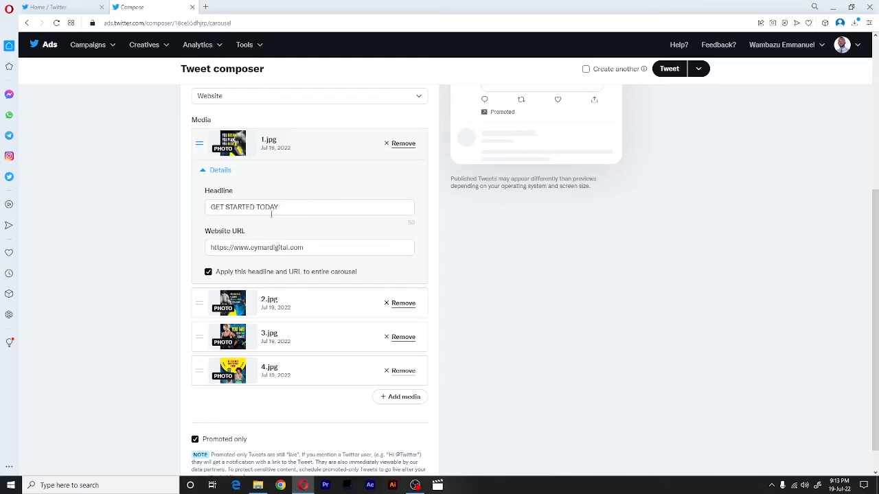
mouse_move(274, 215)
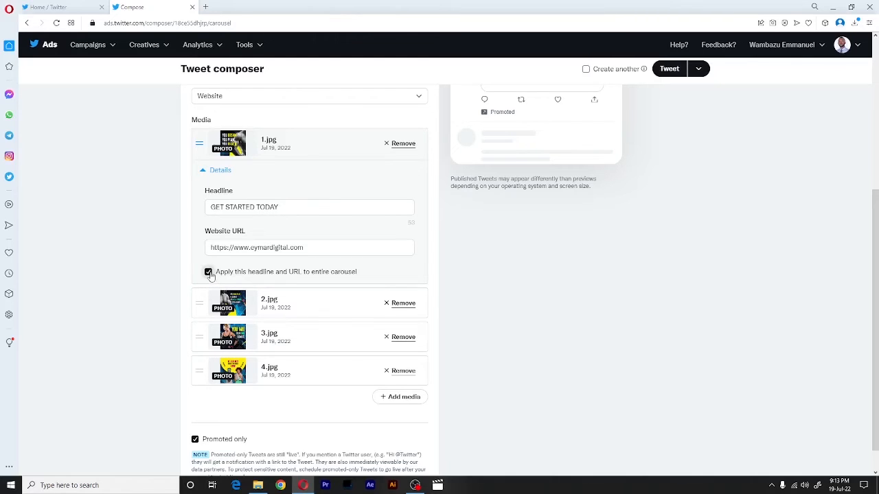
- Stop sharing one headline and URL, then give later cards headlines like 'This Friday' and 'Okay'
left_click(209, 272)
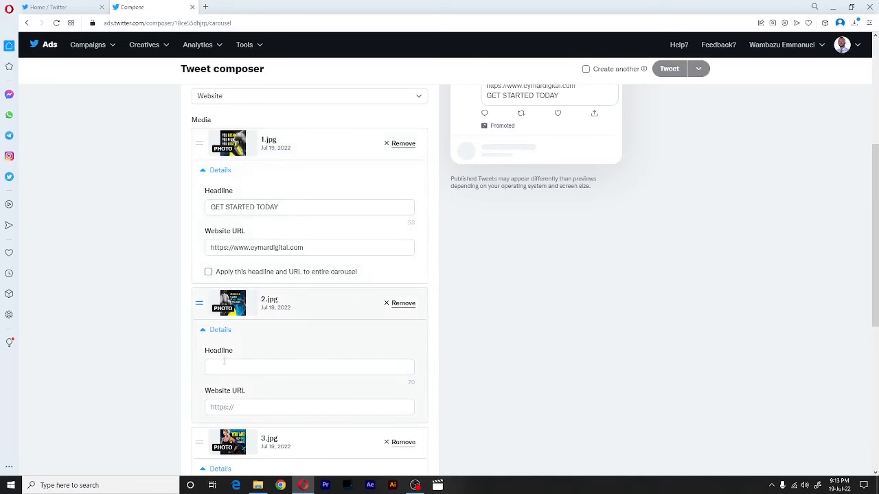
left_click(309, 366)
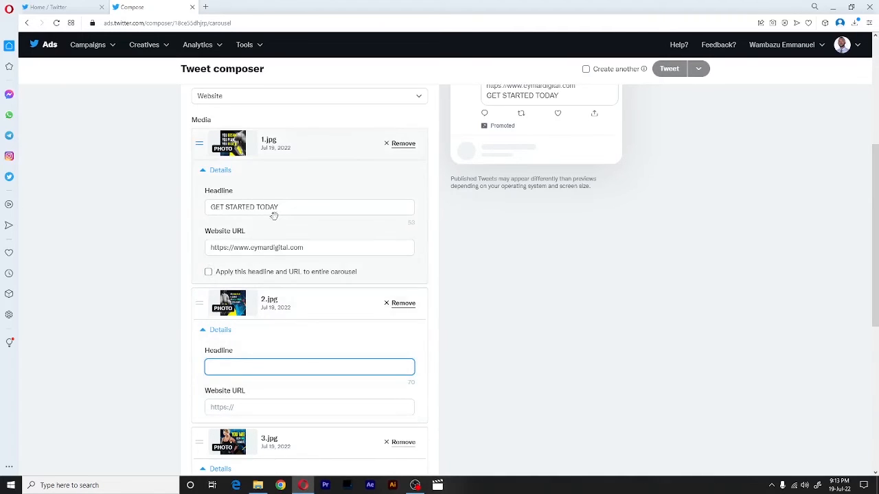
left_click(310, 366)
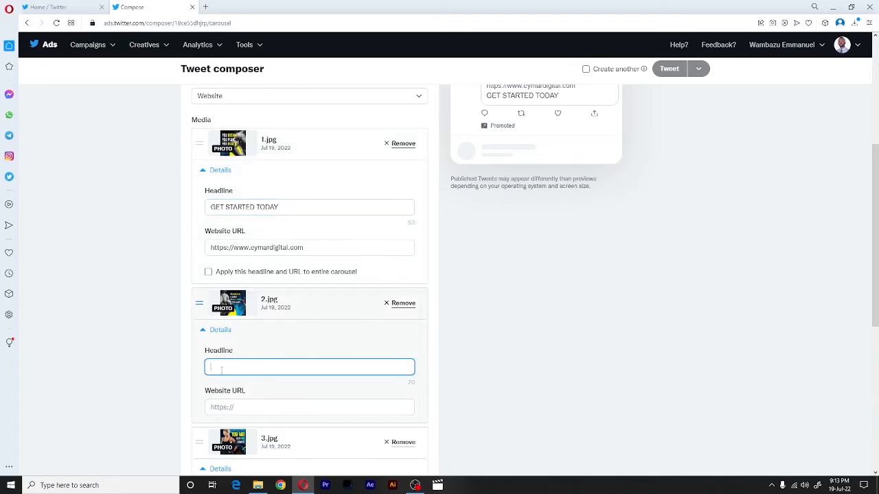
type("This H")
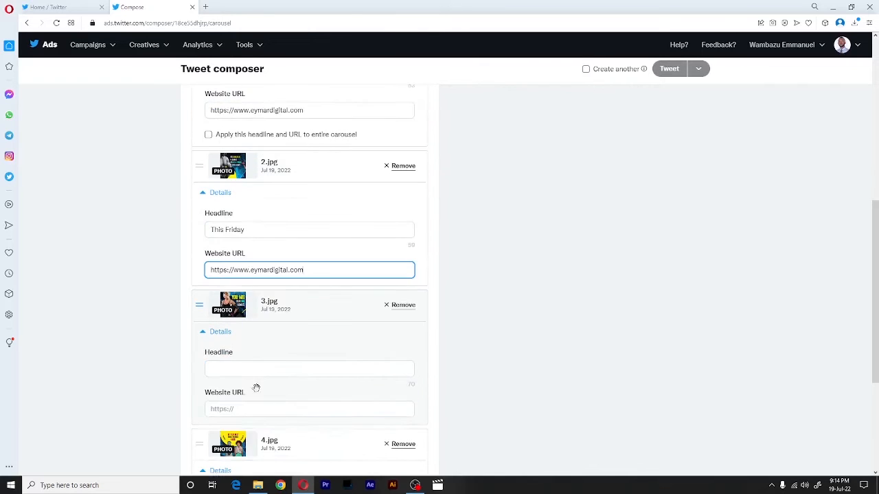
type("Okay")
left_click(310, 368)
type("Jambo Sana")
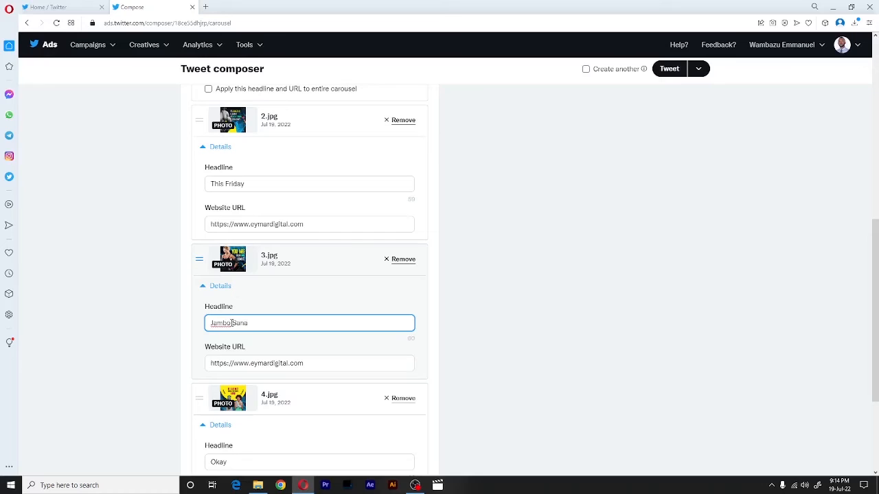
type("h")
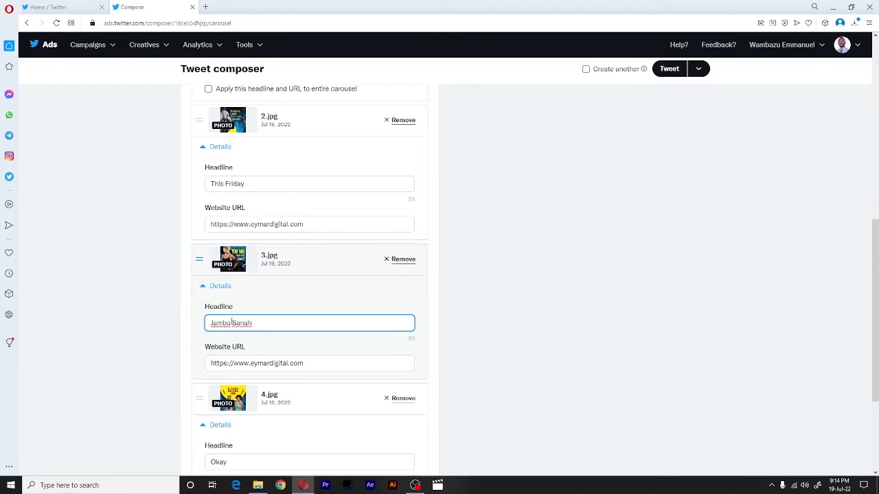
left_click(220, 286)
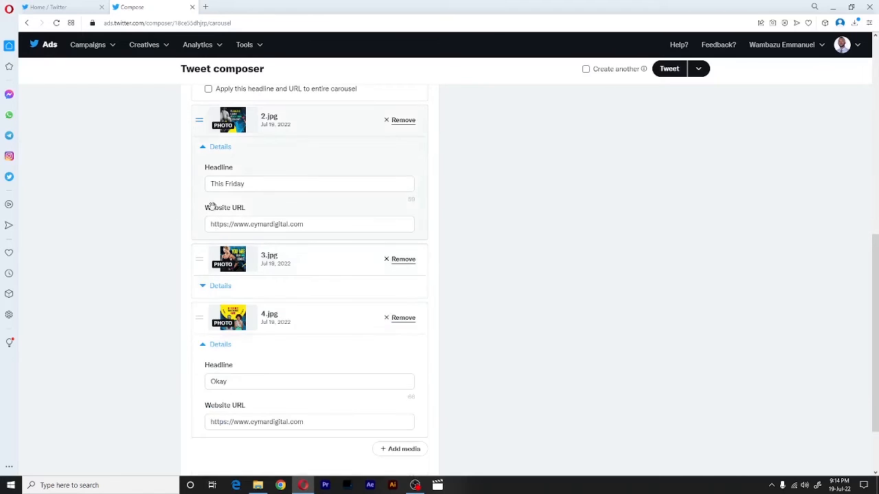
- Collapse the second card's details and scroll the composer to clear Promoted only
left_click(220, 147)
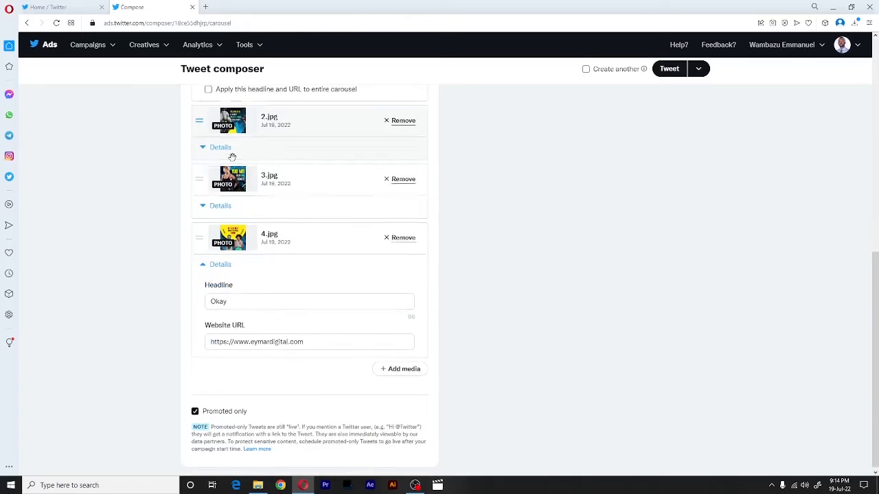
scroll("up", 3)
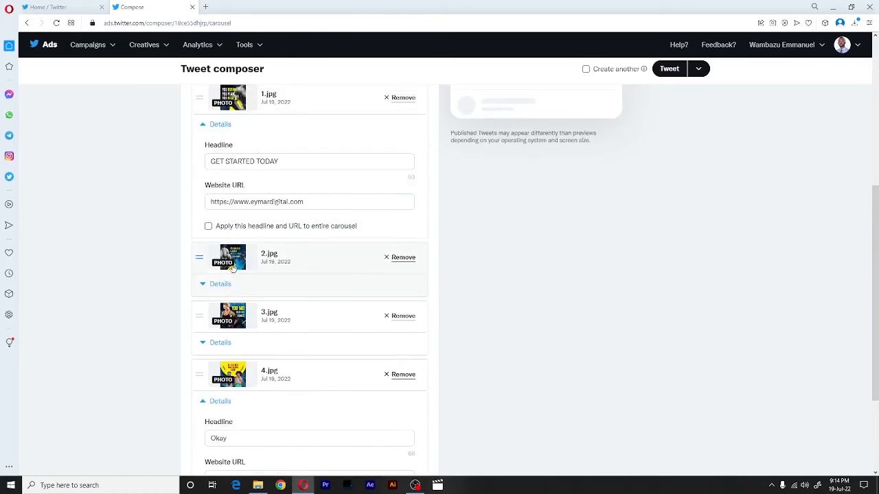
scroll("down", 3)
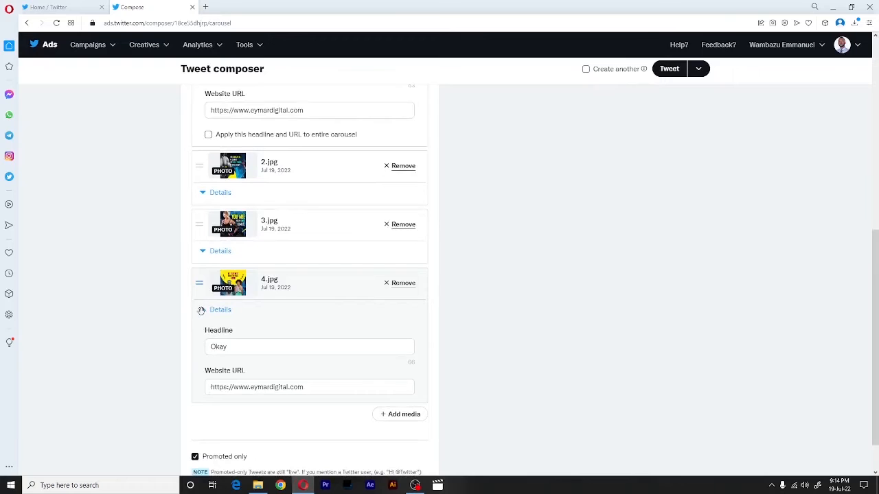
scroll("up", 3)
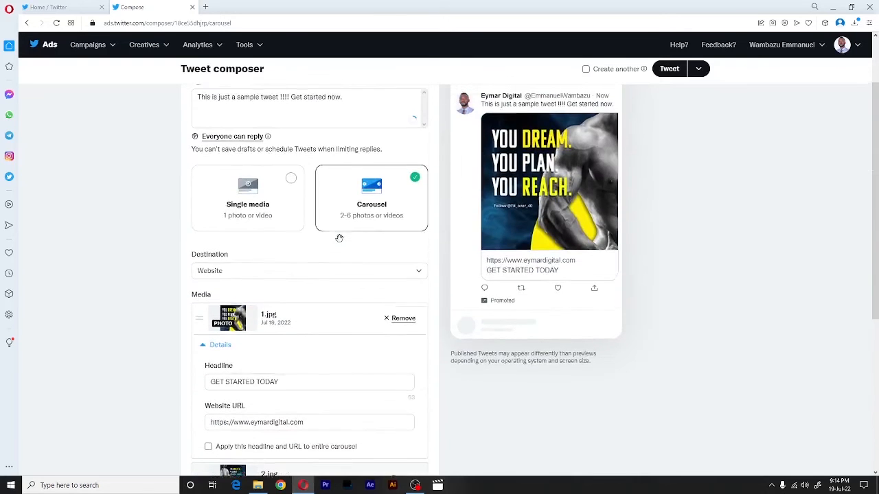
scroll("down", 3)
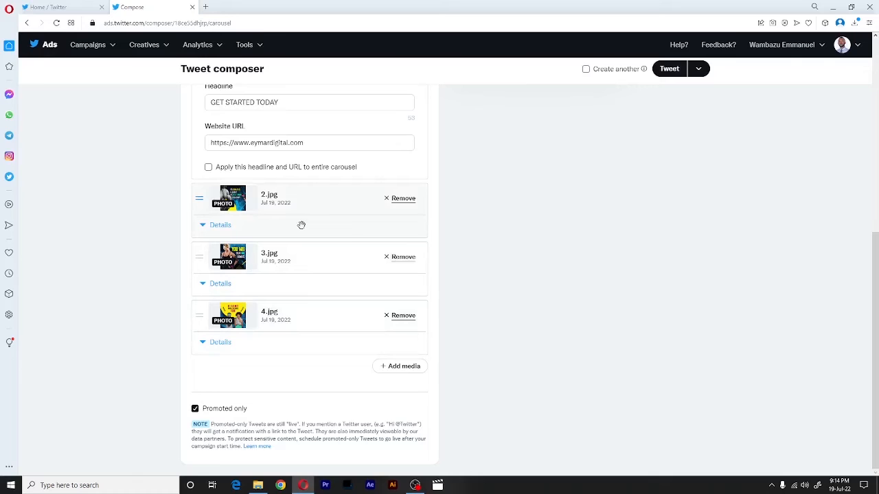
mouse_move(471, 245)
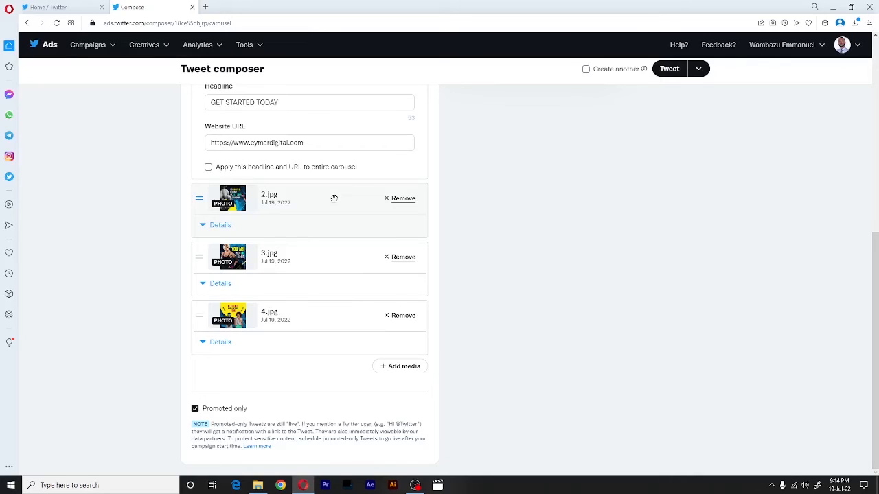
mouse_move(286, 172)
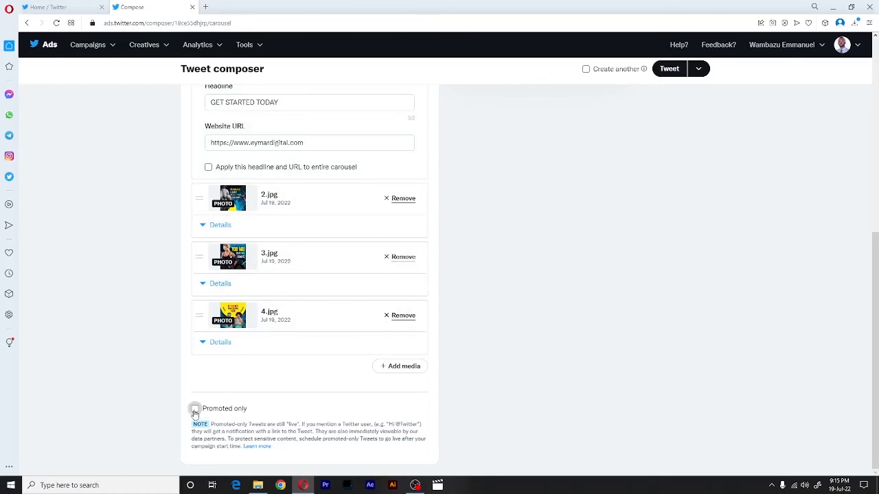
scroll("up", 3)
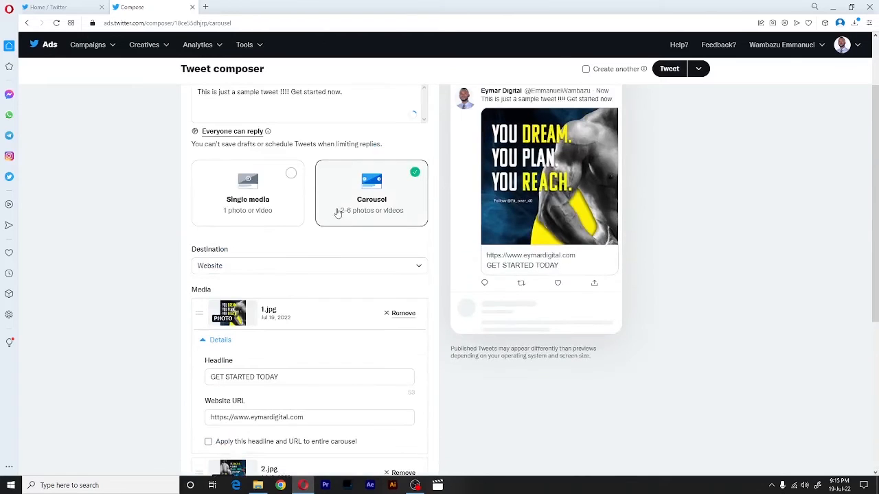
- Open the Tweet button's dropdown listing the Save draft and Schedule options
scroll("up", 3)
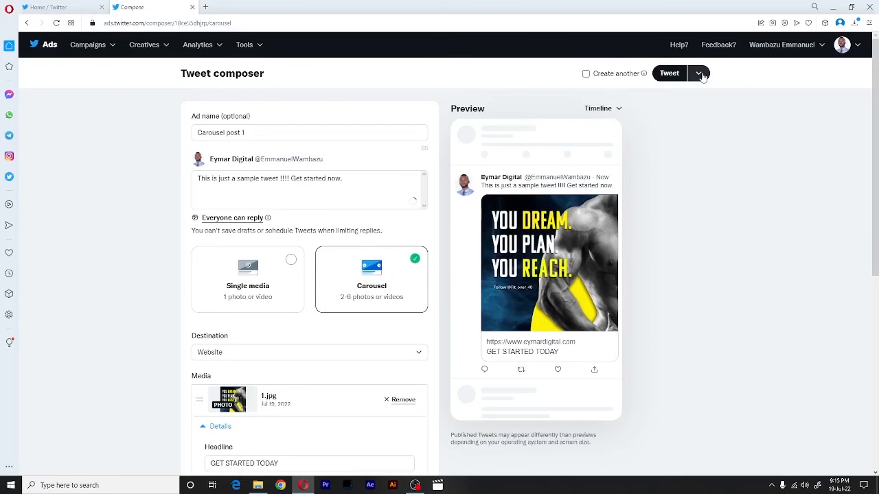
mouse_move(699, 80)
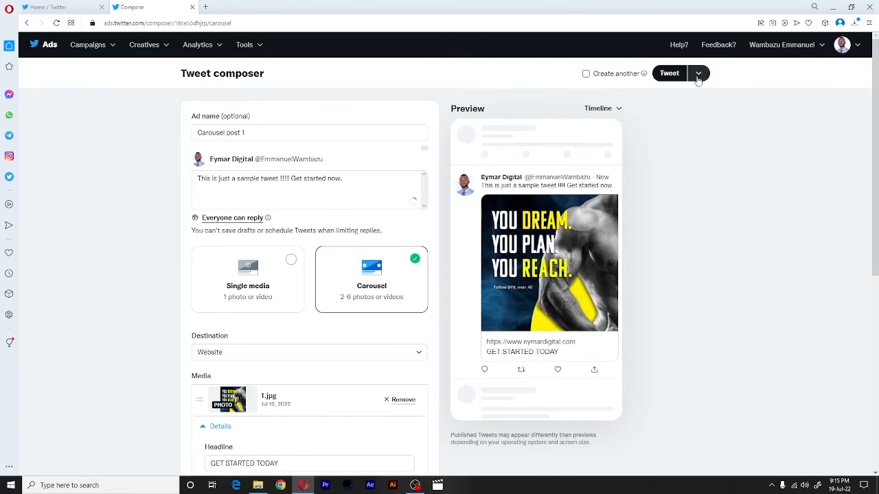
left_click(699, 73)
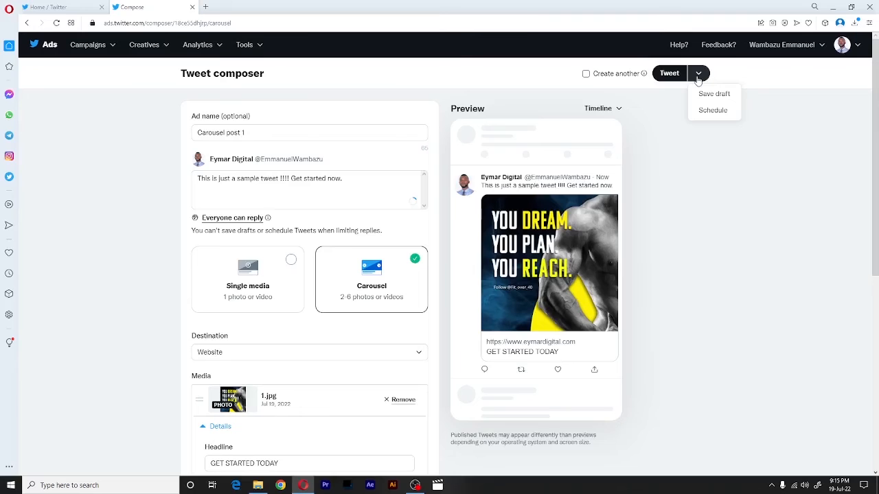
mouse_move(674, 74)
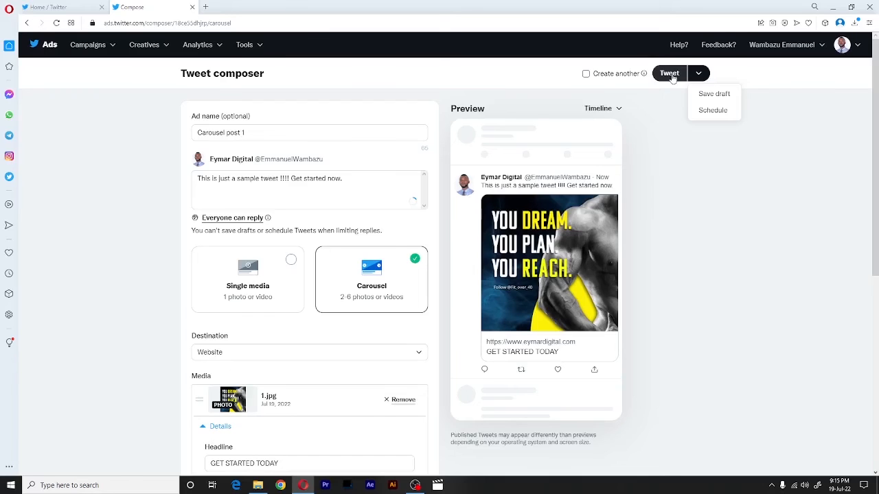
mouse_move(719, 105)
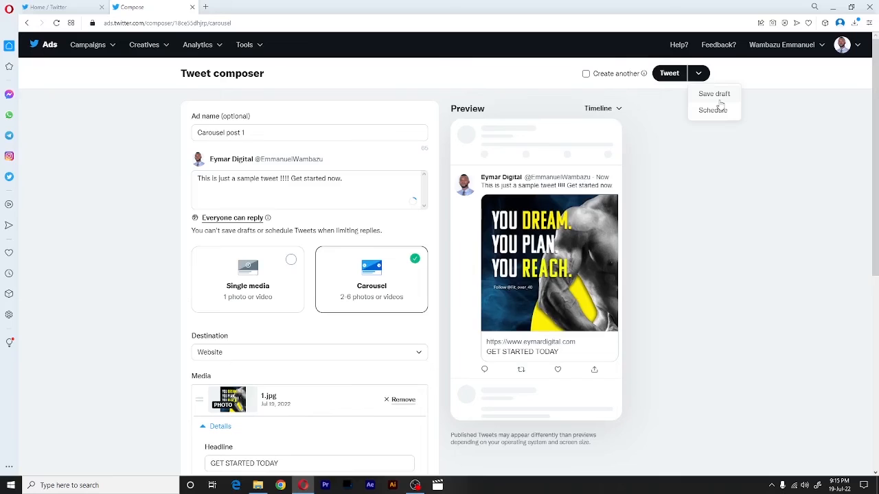
mouse_move(725, 132)
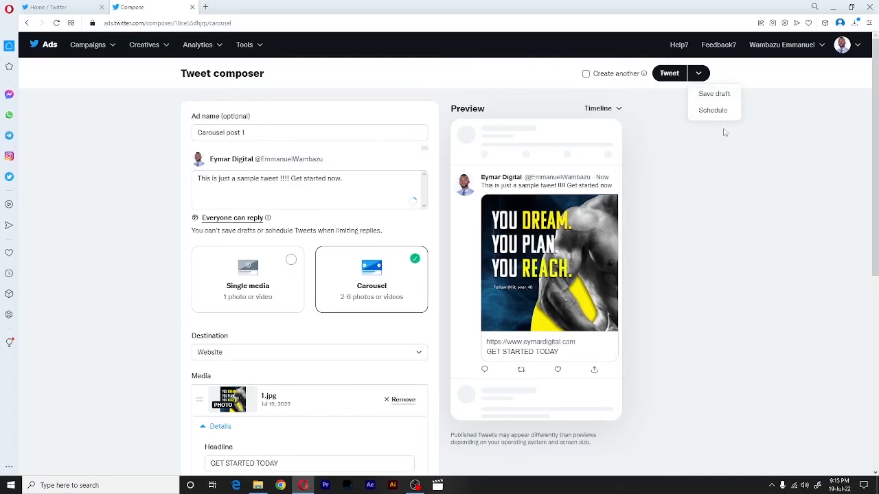
mouse_move(714, 111)
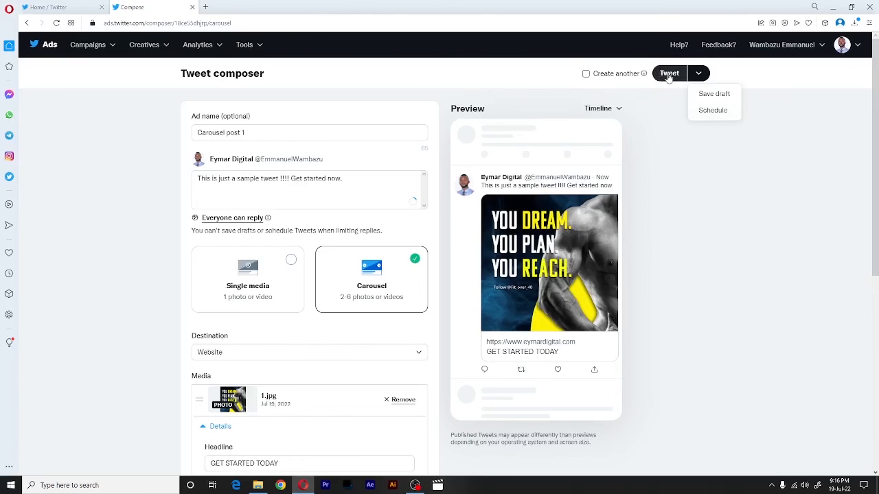
- Publish the carousel tweet, dismiss the feedback survey, and view the live tweet
left_click(668, 73)
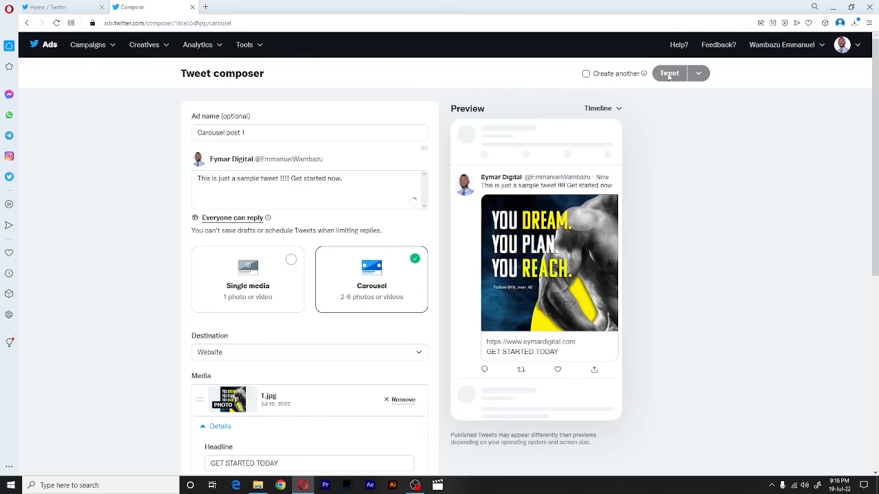
left_click(668, 73)
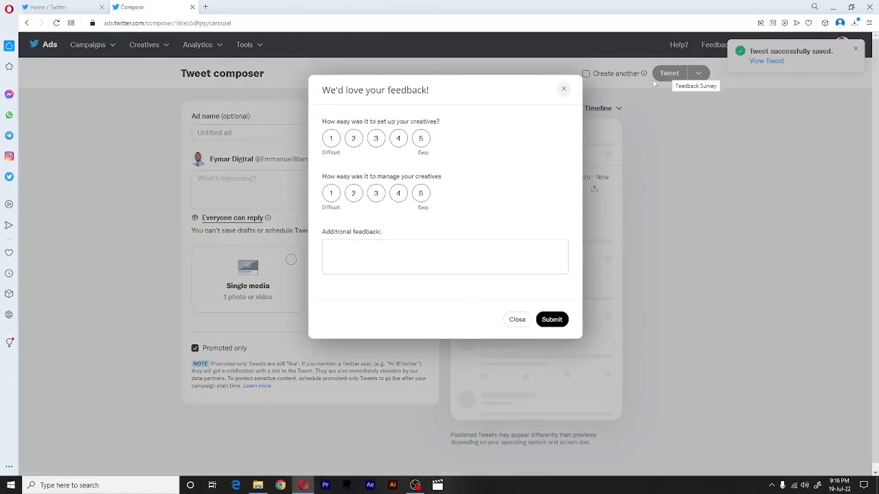
left_click(516, 319)
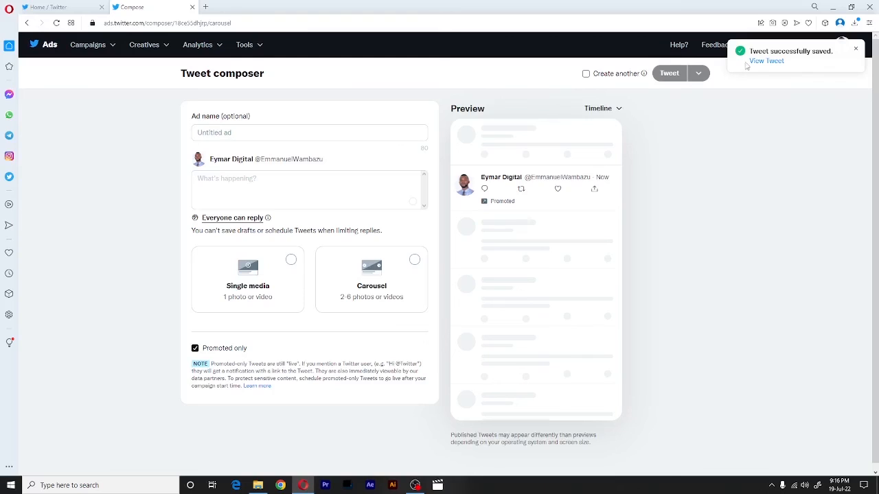
mouse_move(766, 62)
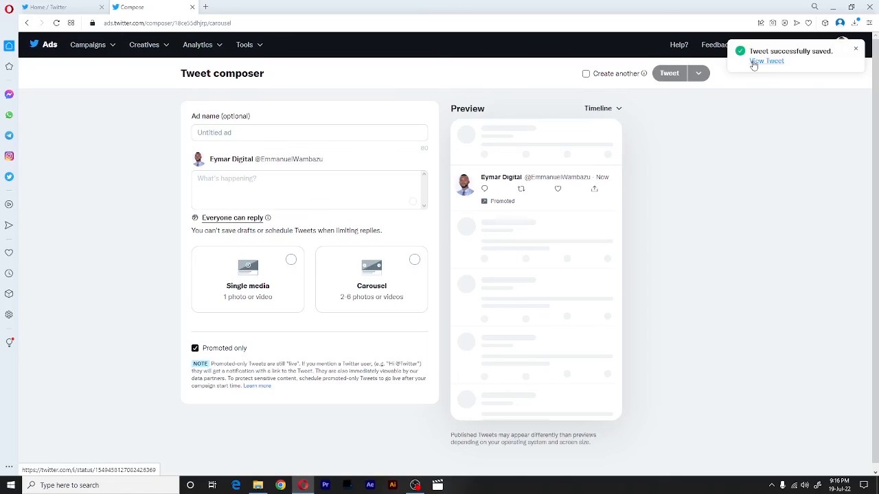
left_click(767, 61)
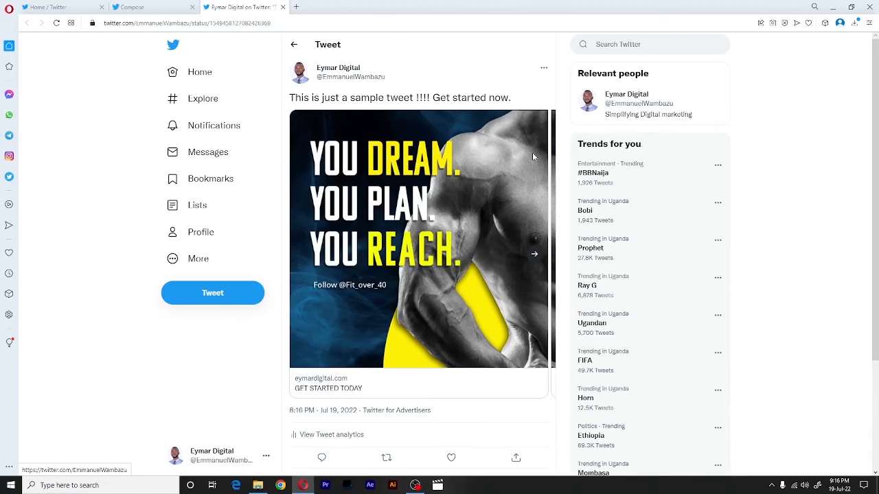
mouse_move(389, 143)
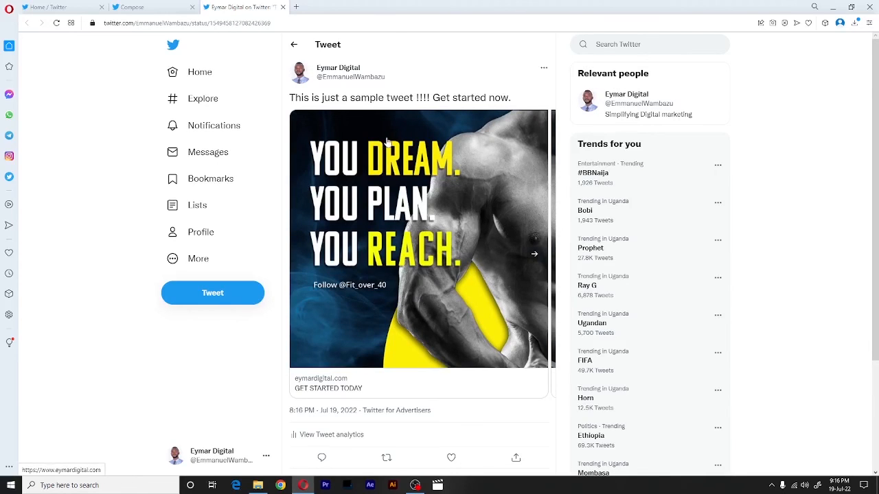
mouse_move(433, 220)
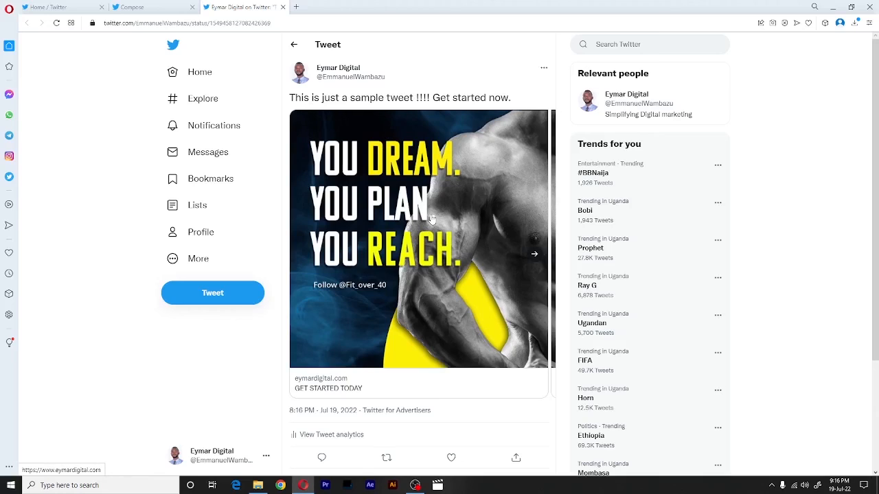
mouse_move(289, 391)
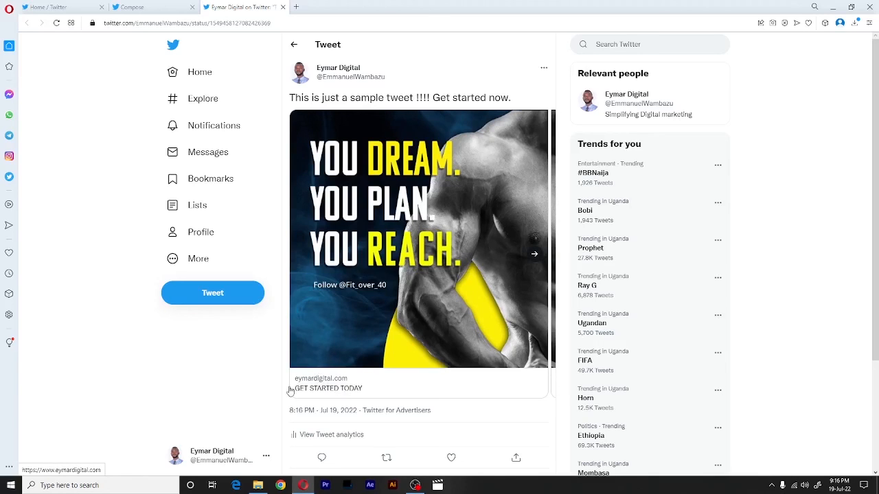
mouse_move(323, 379)
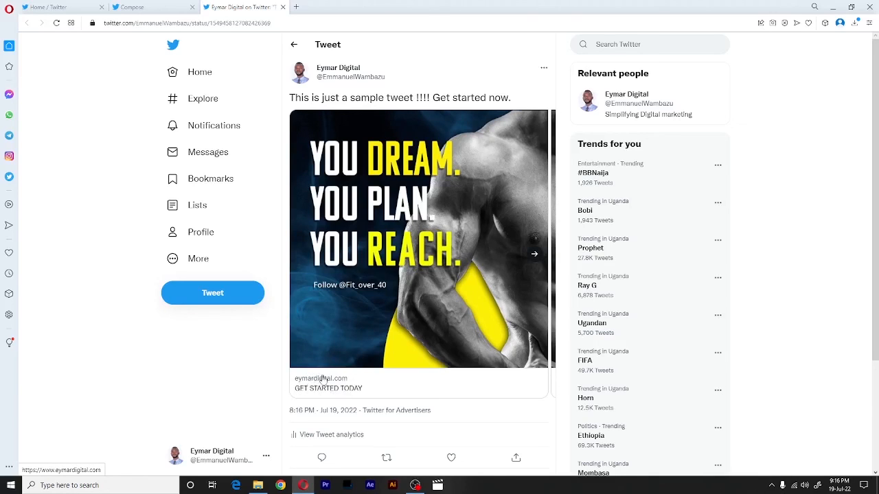
- Flip through the carousel cards headlined GET STARTED TODAY, This Friday and Jambo Sanah
left_click(534, 255)
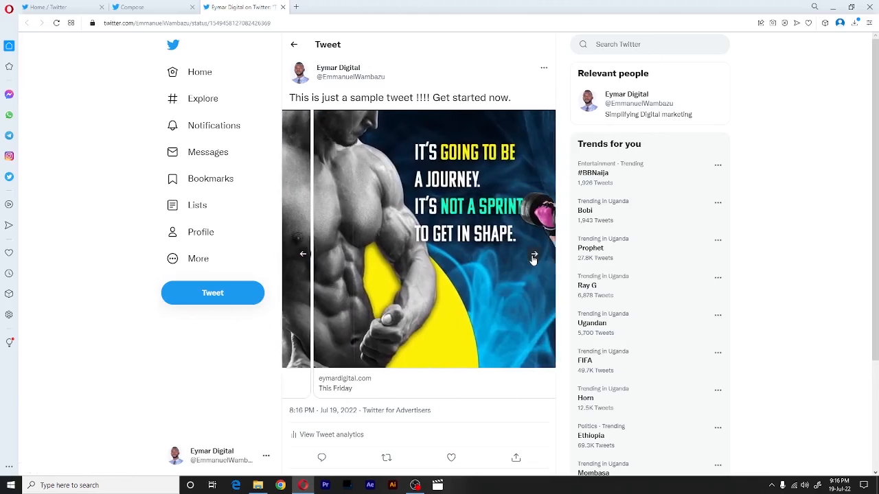
left_click(535, 254)
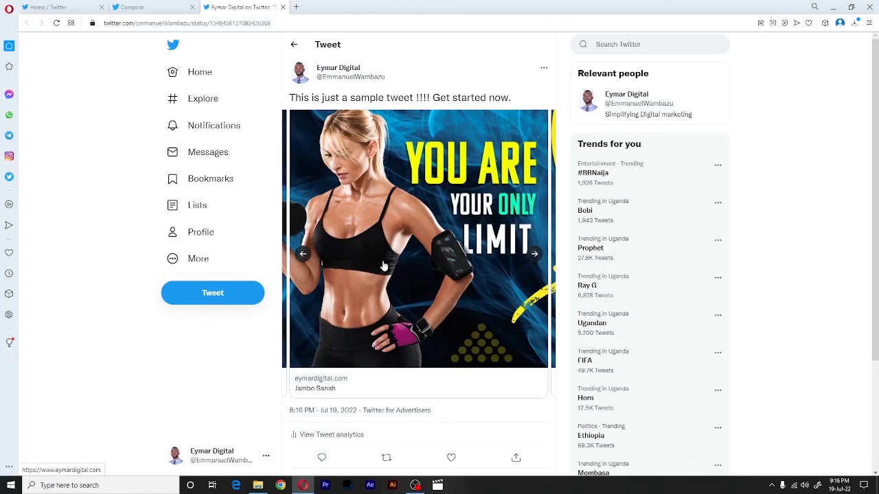
left_click(535, 254)
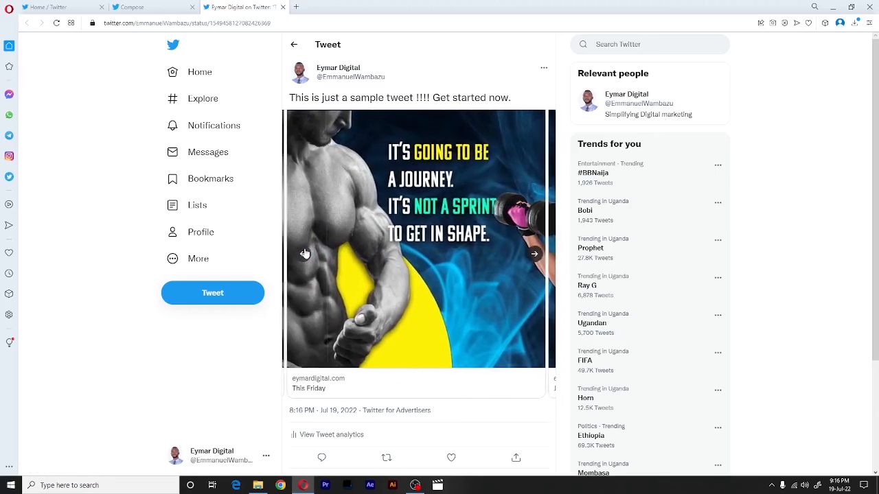
left_click(535, 254)
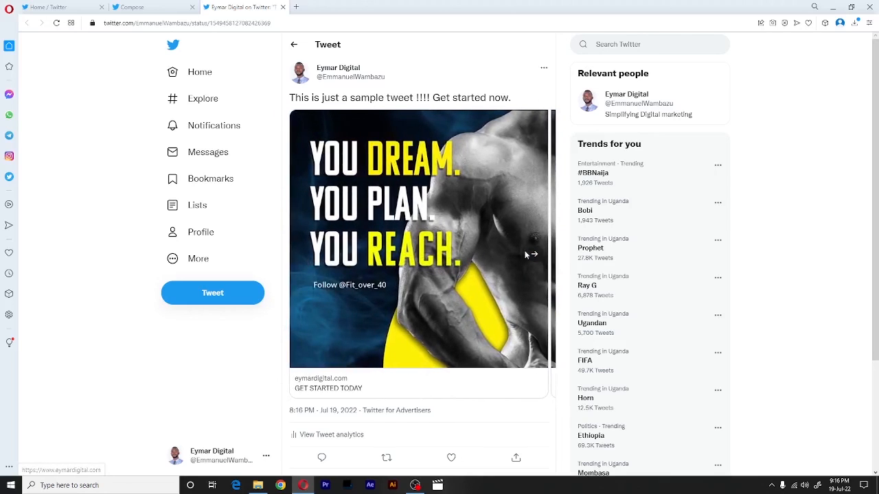
left_click(533, 254)
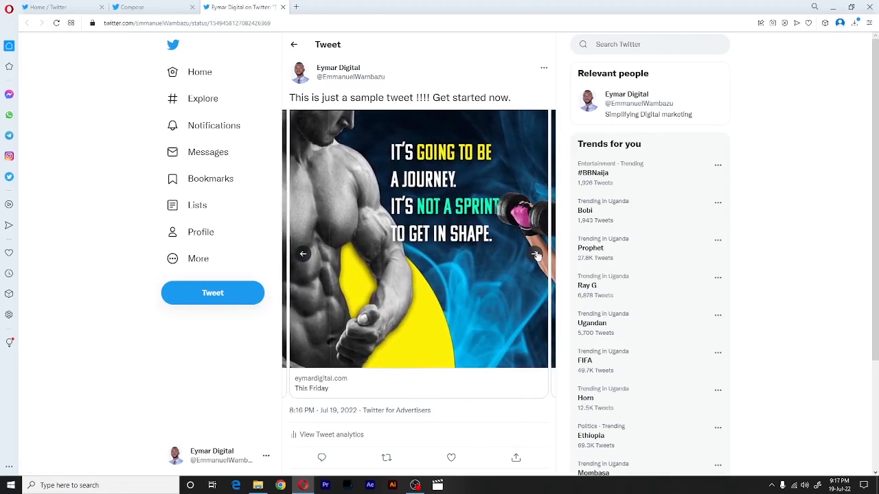